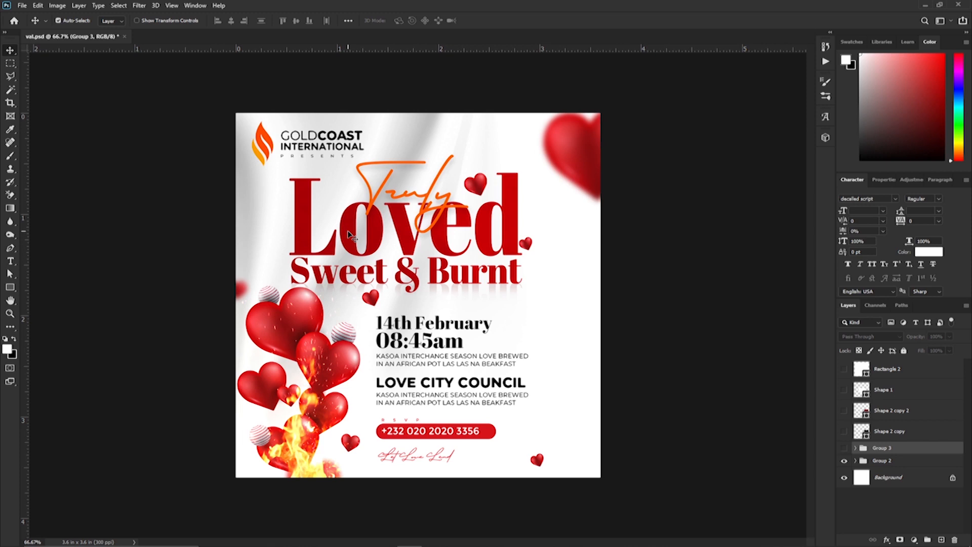
{"action": "mouse_move", "coordinate": [428, 331]}
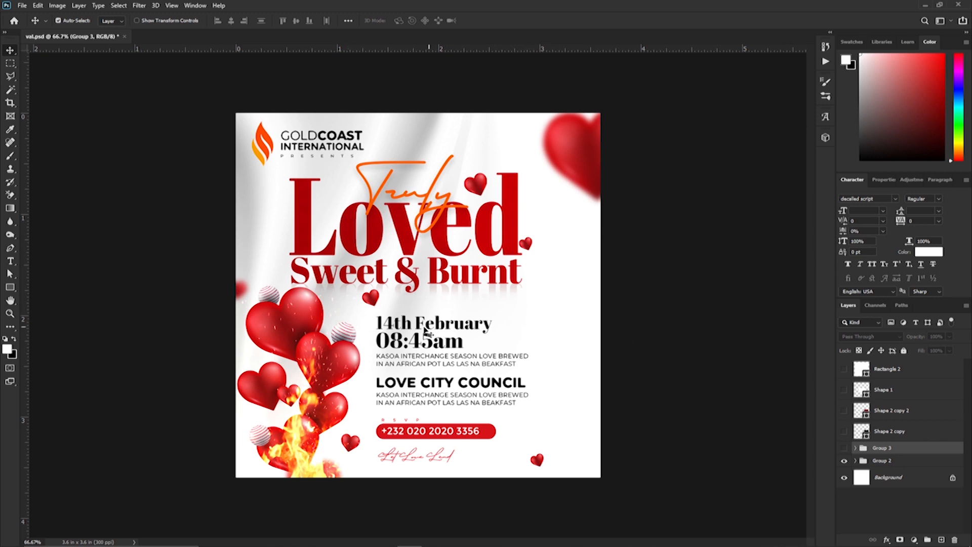
{"action": "mouse_move", "coordinate": [428, 331]}
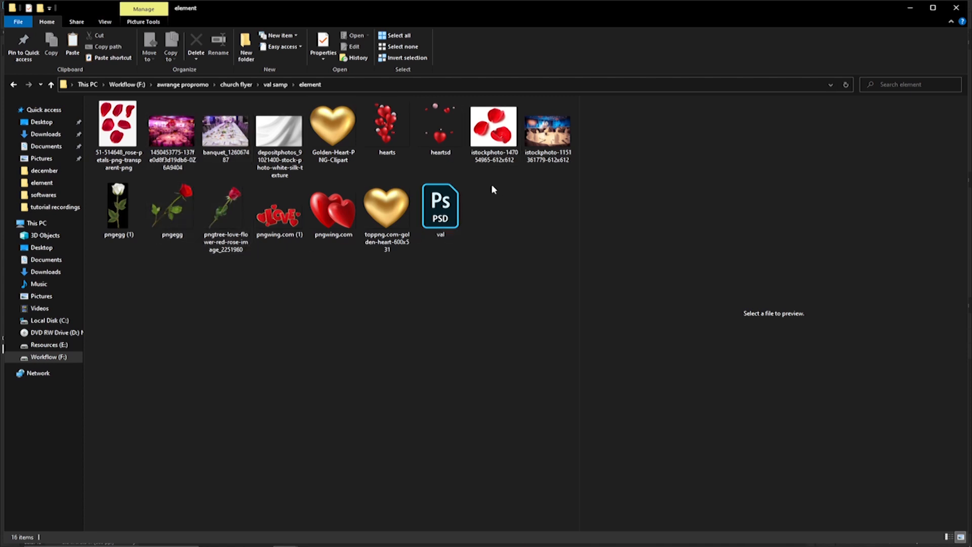
{"action": "mouse_move", "coordinate": [406, 178]}
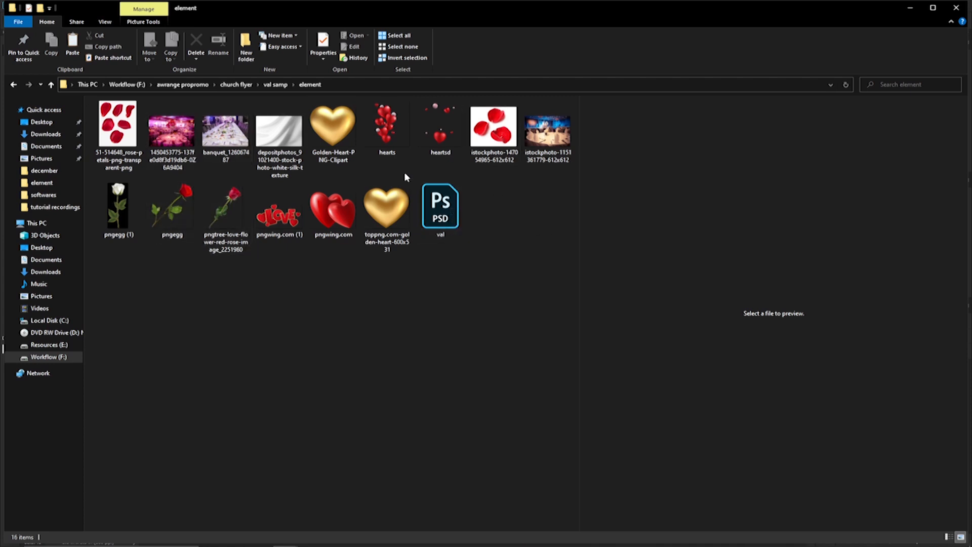
{"action": "mouse_move", "coordinate": [283, 135]}
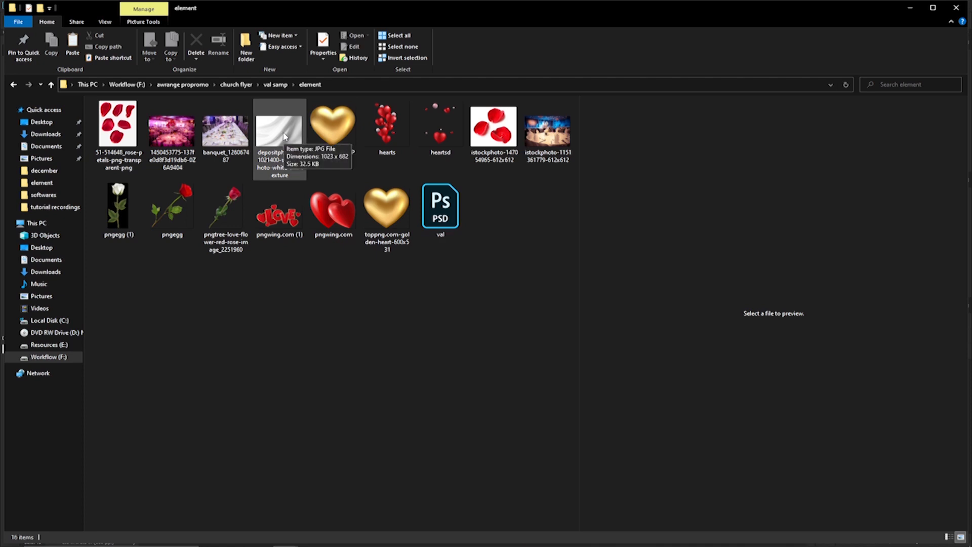
- Select the white depositphotos silk texture JPG in the element folder for the flyer
{"action": "left_click", "coordinate": [279, 127]}
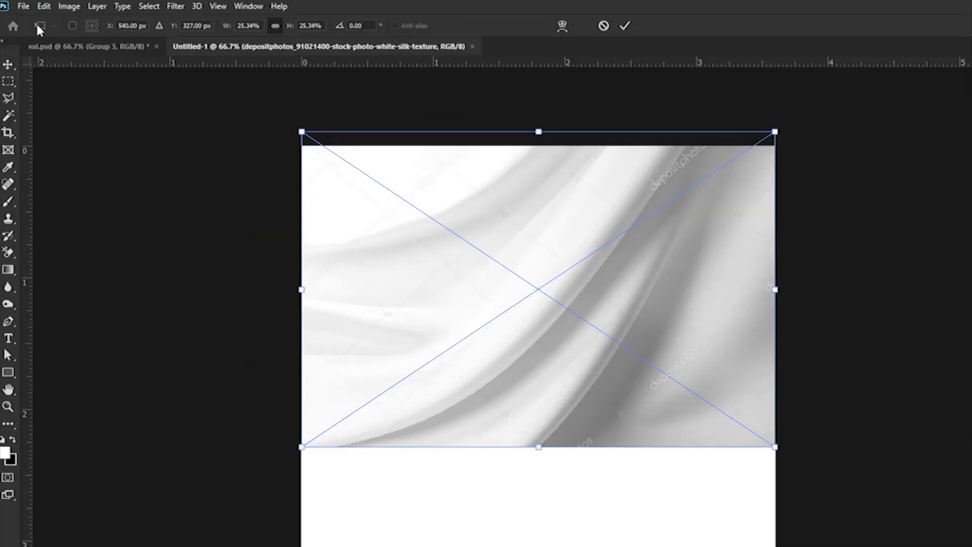
- Flip the placed silk texture horizontally and set its layer opacity to 100
{"action": "left_click", "coordinate": [42, 6]}
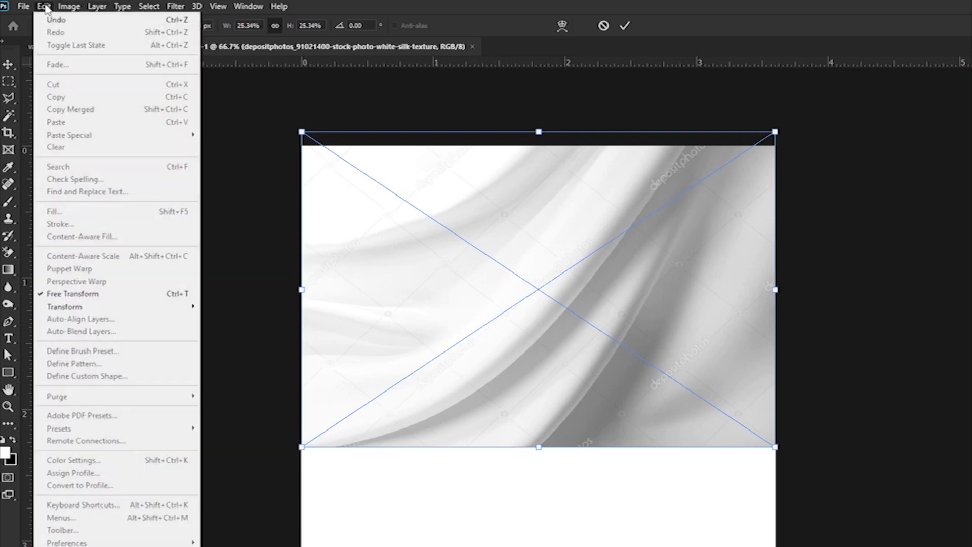
{"action": "mouse_move", "coordinate": [64, 306]}
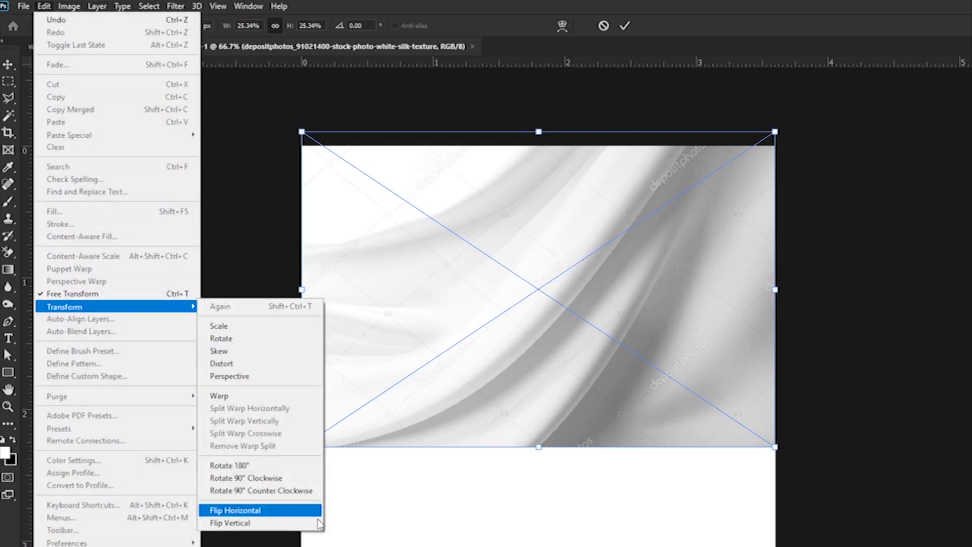
{"action": "left_click", "coordinate": [235, 510]}
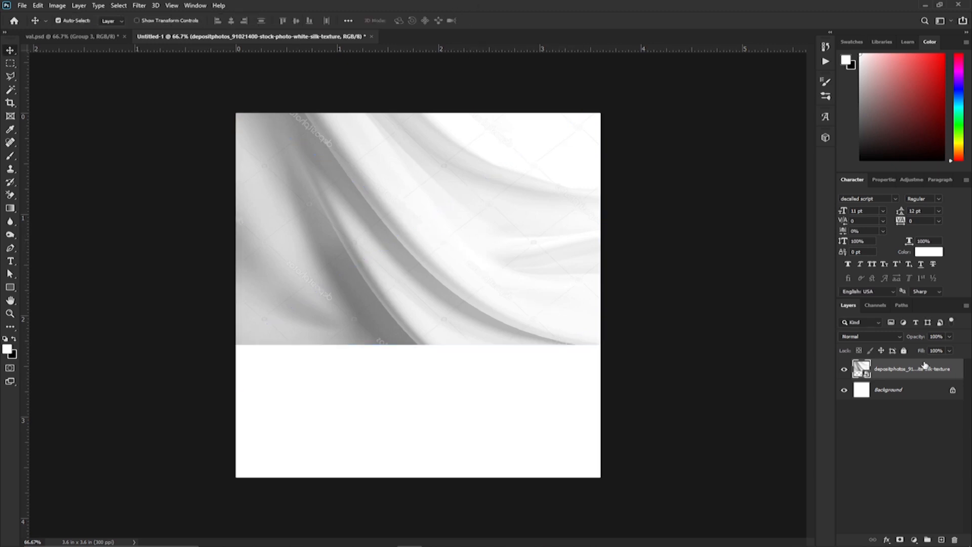
{"action": "mouse_move", "coordinate": [911, 362]}
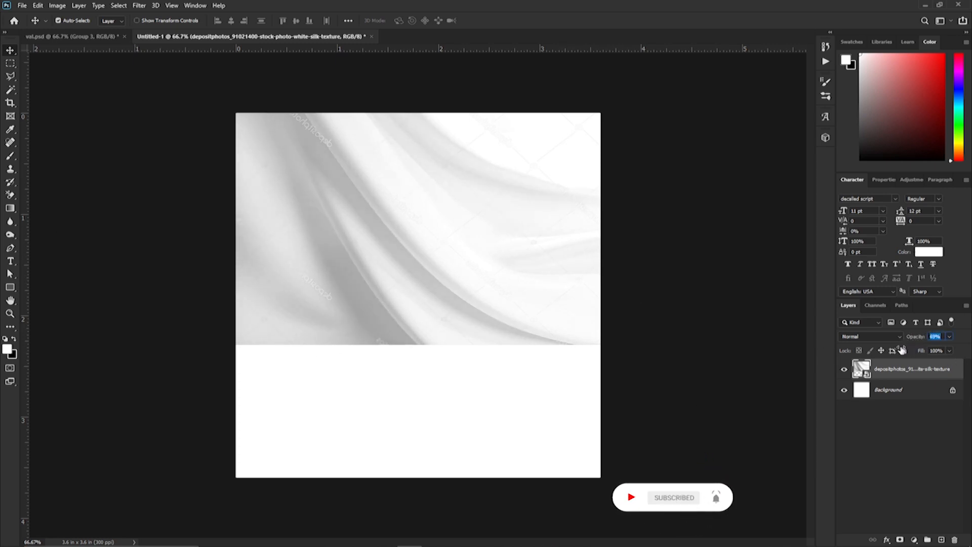
{"action": "type", "text": "100%"}
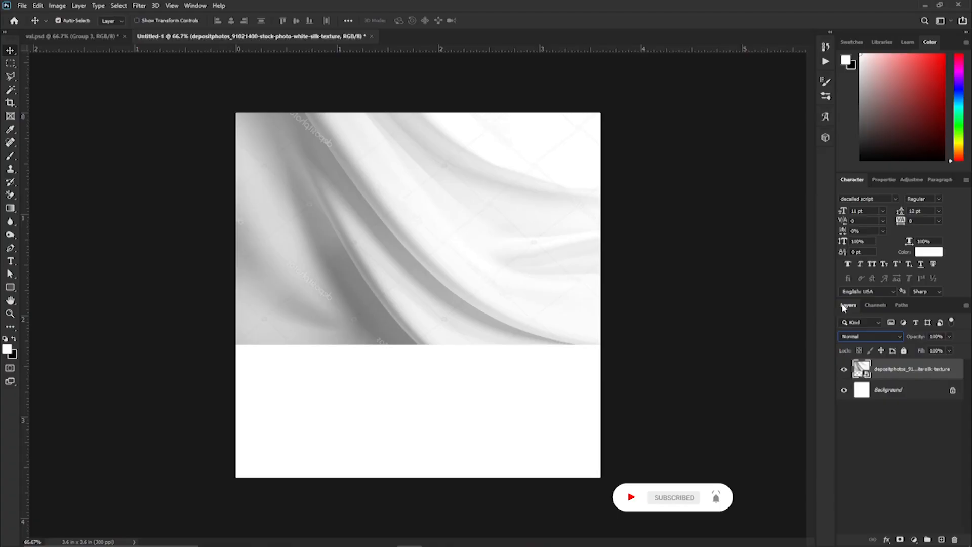
{"action": "left_click", "coordinate": [938, 336]}
{"action": "type", "text": "fgjnr"}
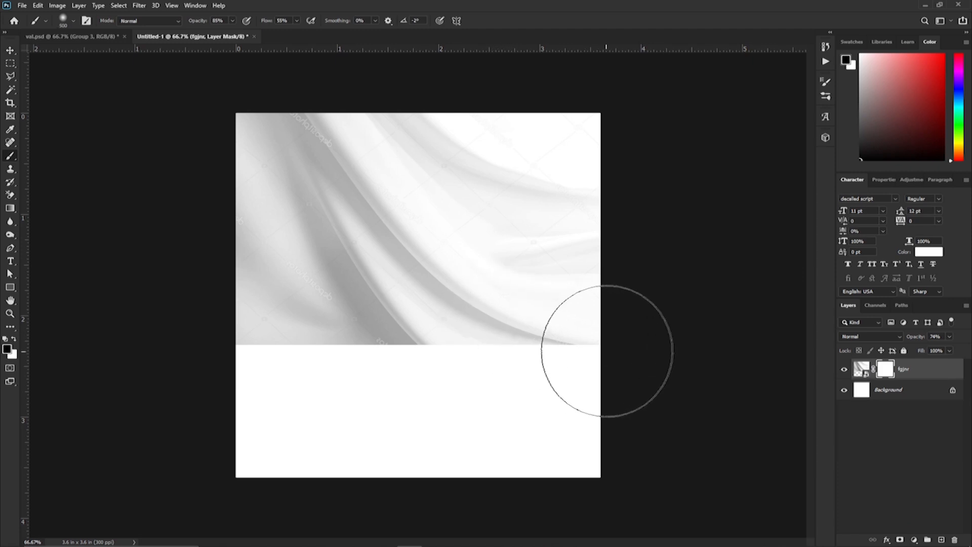
{"action": "mouse_move", "coordinate": [602, 335]}
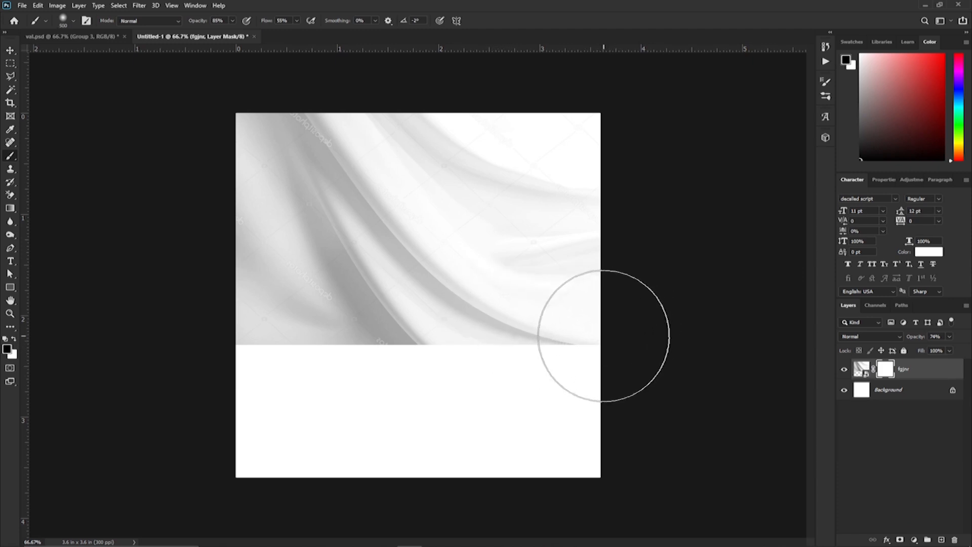
- Mask the silk's bottom edge to fade into white, then enlarge and shift it top-left
{"action": "left_click_drag", "start_coordinate": [604, 334], "coordinate": [276, 345]}
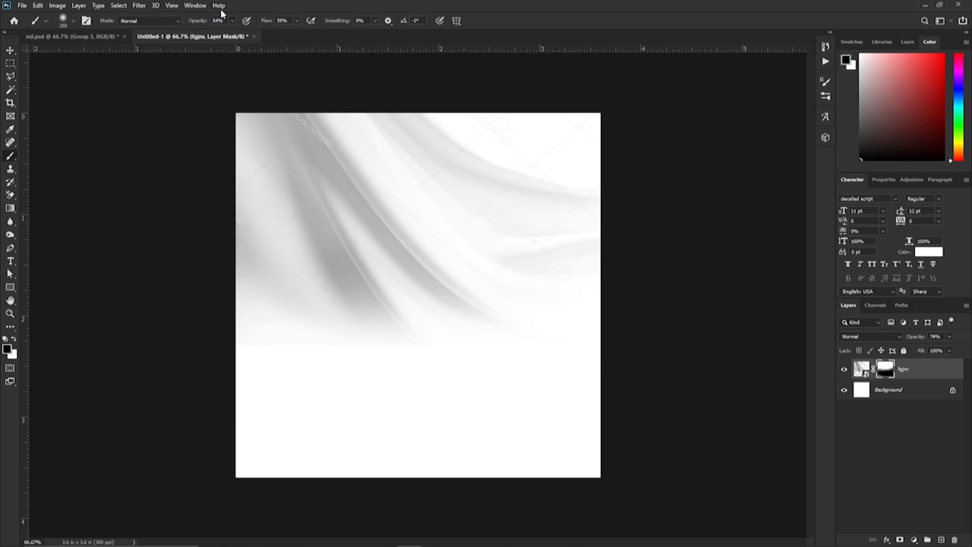
{"action": "mouse_move", "coordinate": [335, 321]}
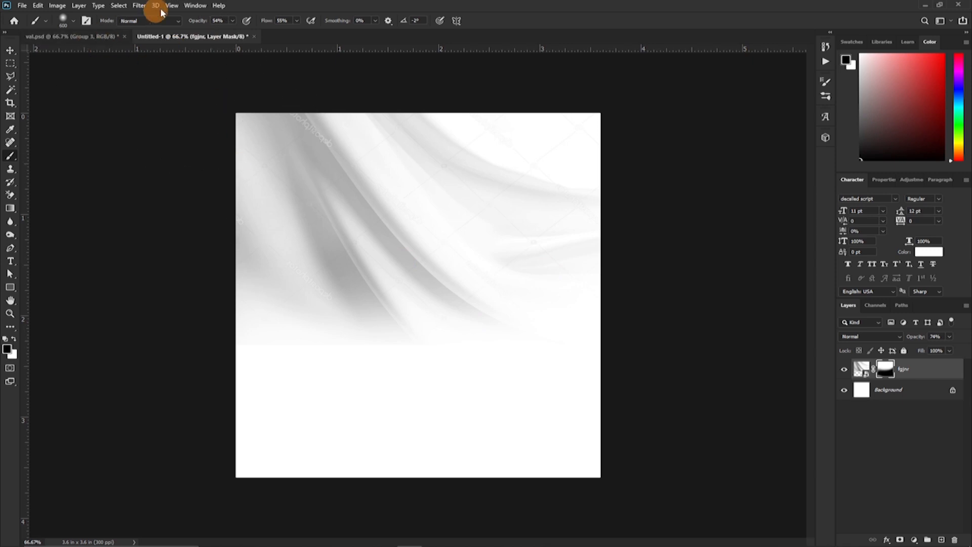
{"action": "left_click", "coordinate": [217, 20]}
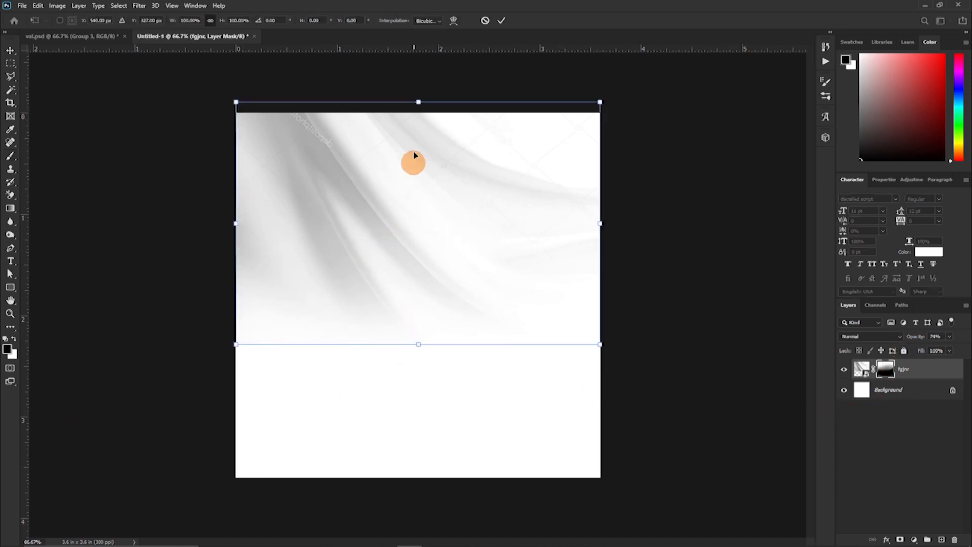
{"action": "left_click_drag", "start_coordinate": [417, 101], "coordinate": [385, 50]}
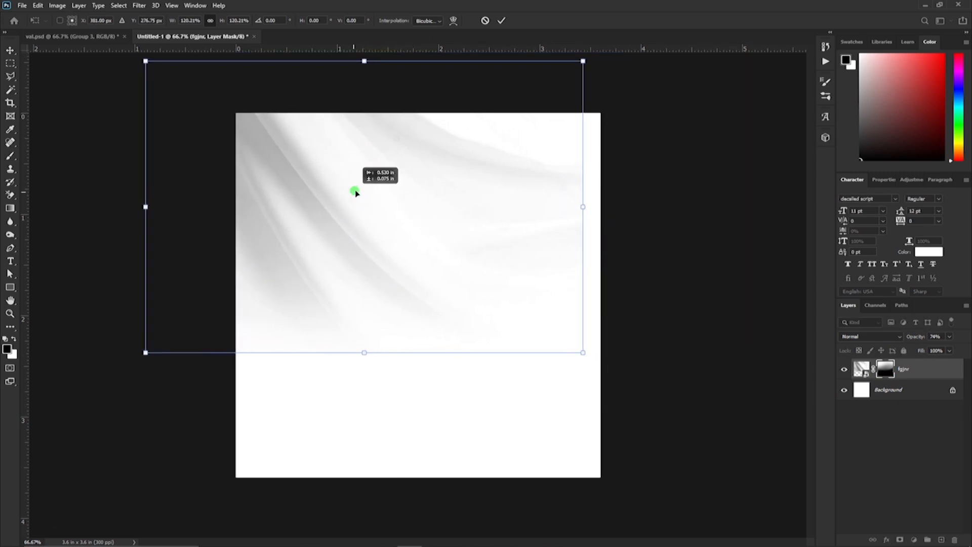
{"action": "left_click_drag", "start_coordinate": [355, 193], "coordinate": [366, 207]}
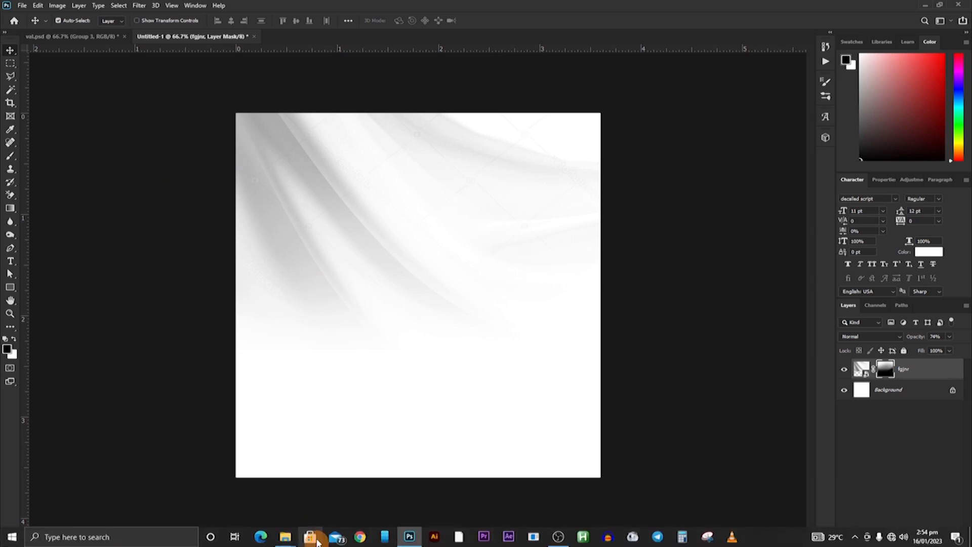
- Select the nature-2609007_1920 bonfire photo in the element folder window
{"action": "left_click", "coordinate": [285, 537]}
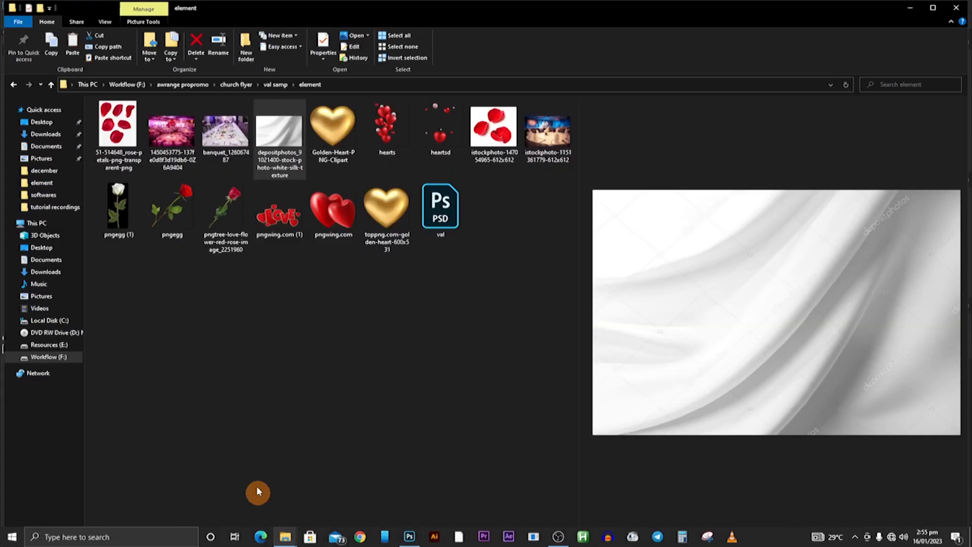
{"action": "left_click", "coordinate": [386, 128]}
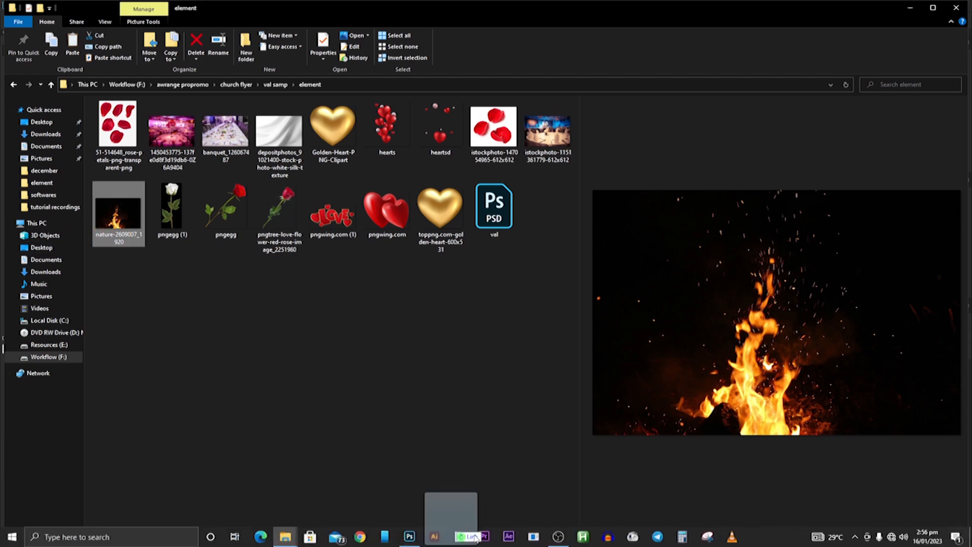
{"action": "left_click", "coordinate": [472, 536]}
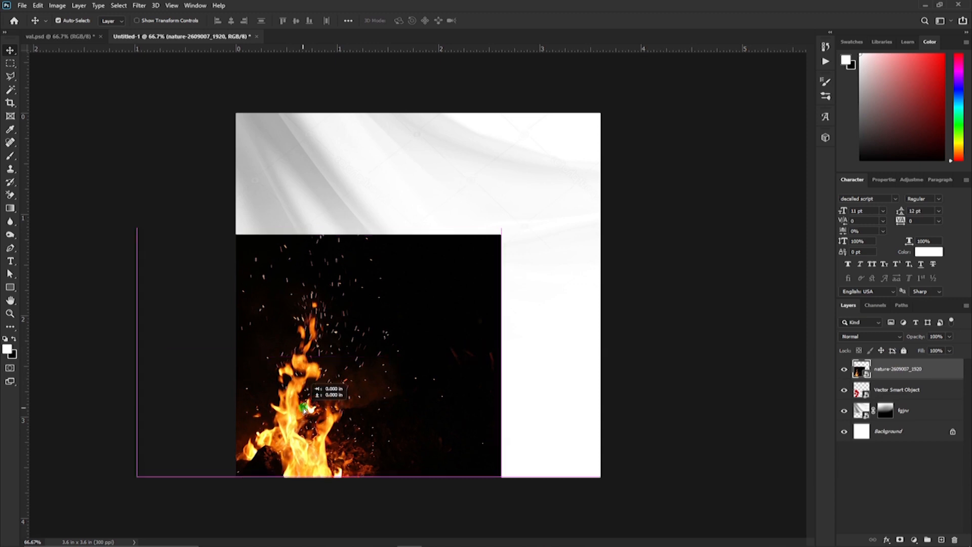
- Move the bonfire photo to the bottom-left and set its blend mode to Lighter Color
{"action": "left_click_drag", "start_coordinate": [304, 409], "coordinate": [319, 400]}
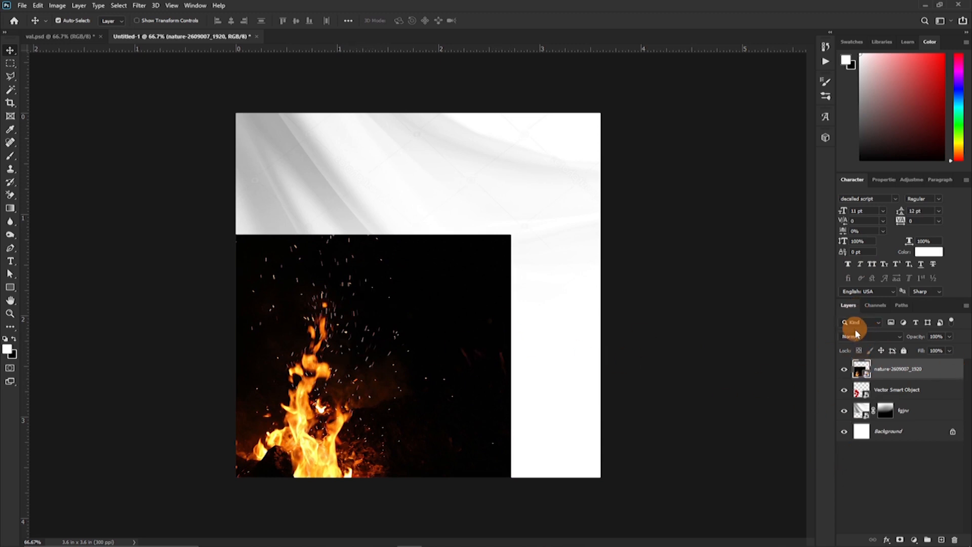
{"action": "left_click", "coordinate": [861, 336]}
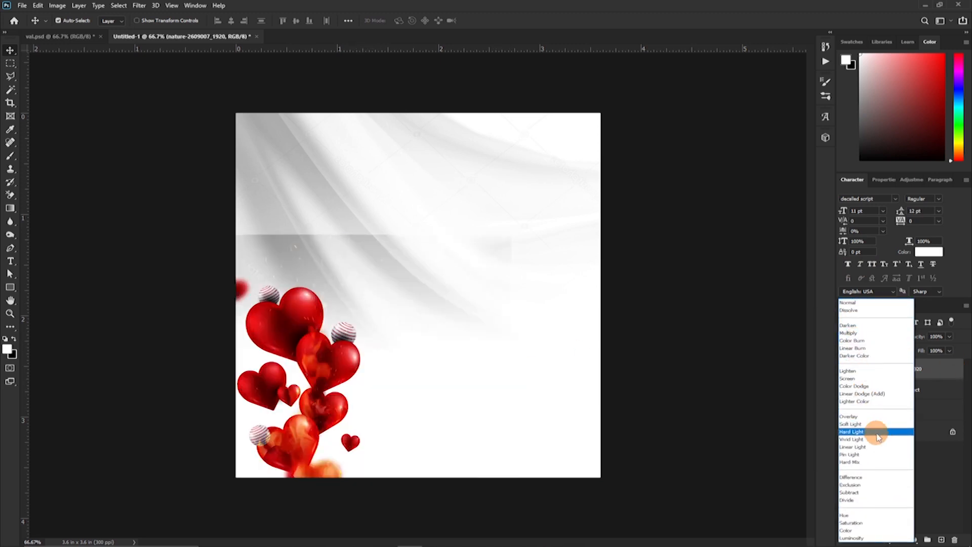
{"action": "left_click", "coordinate": [855, 401]}
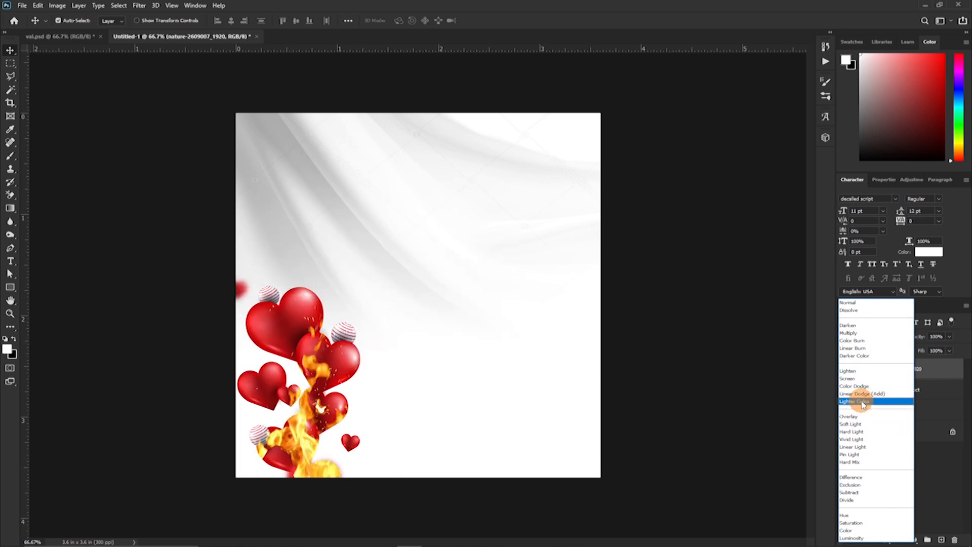
{"action": "left_click", "coordinate": [863, 394]}
{"action": "type", "text": "Loved"}
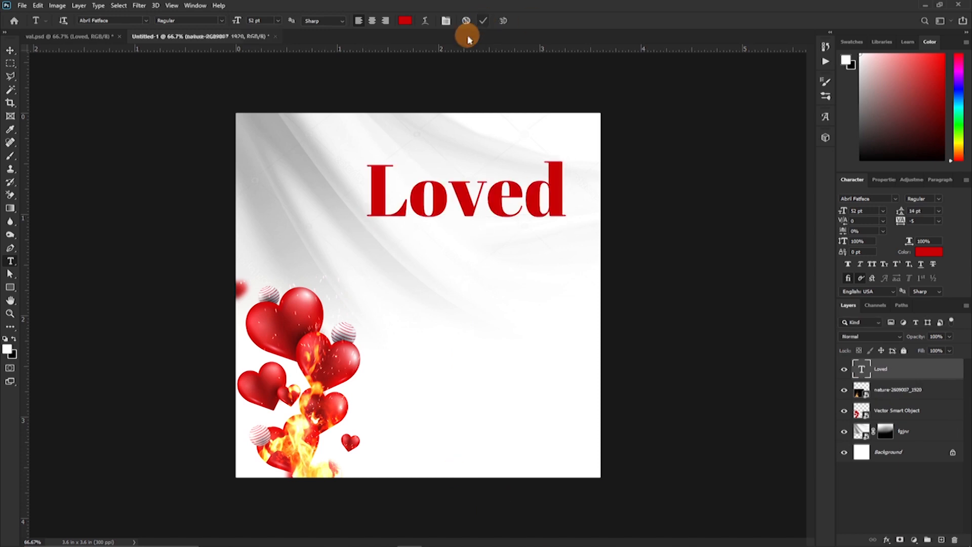
- Move 'Loved' to the upper middle and narrow its width with Free Transform
{"action": "left_click_drag", "start_coordinate": [465, 189], "coordinate": [393, 226]}
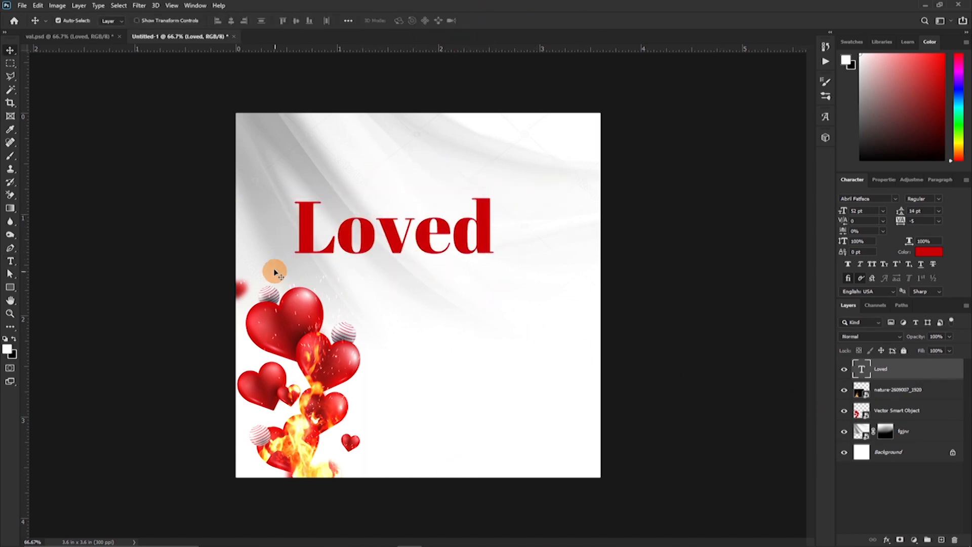
{"action": "mouse_move", "coordinate": [231, 214]}
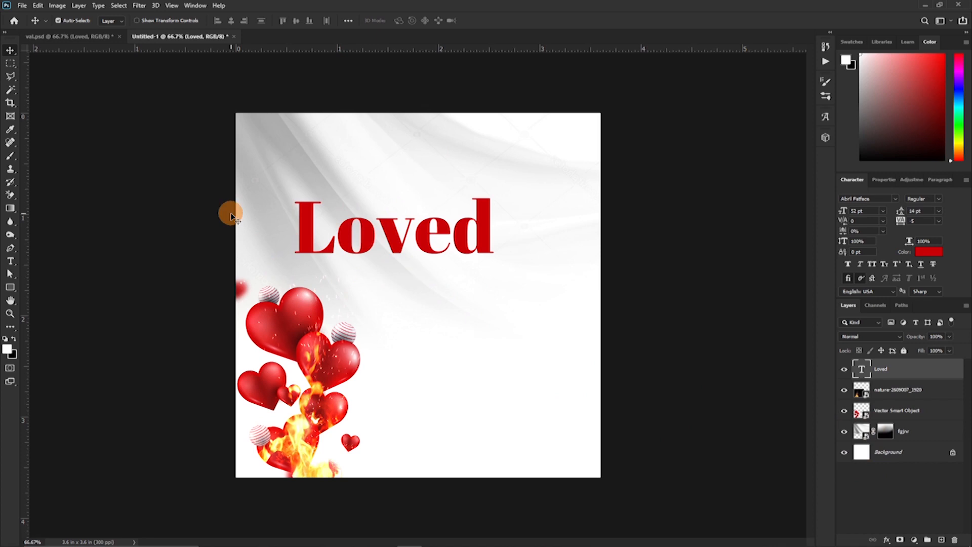
{"action": "mouse_move", "coordinate": [656, 233]}
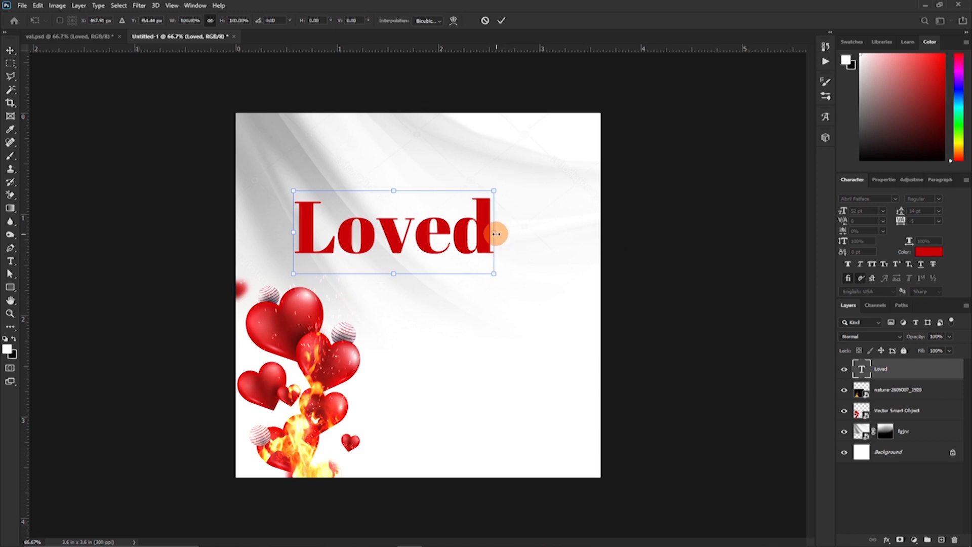
{"action": "left_click_drag", "start_coordinate": [494, 232], "coordinate": [469, 232]}
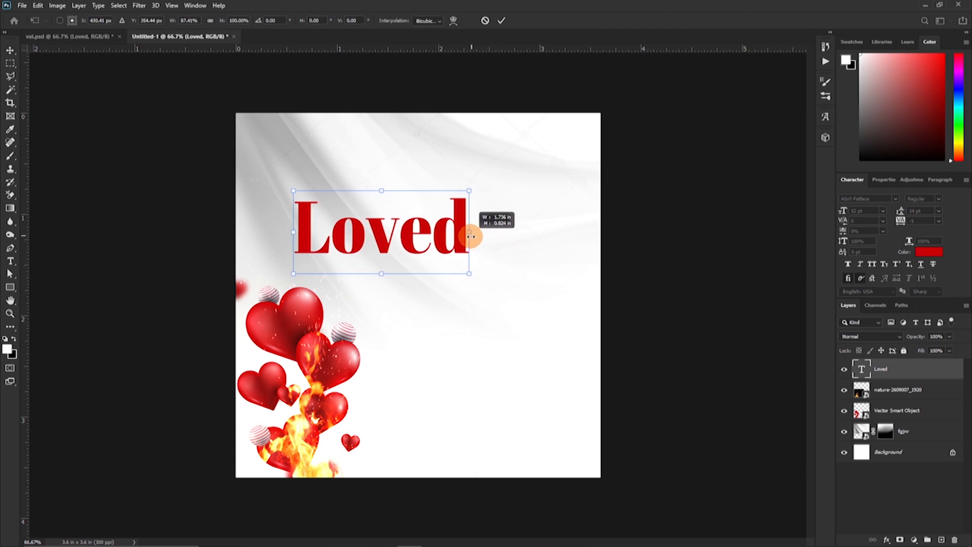
{"action": "left_click_drag", "start_coordinate": [469, 232], "coordinate": [459, 239]}
{"action": "type", "text": "Truly"}
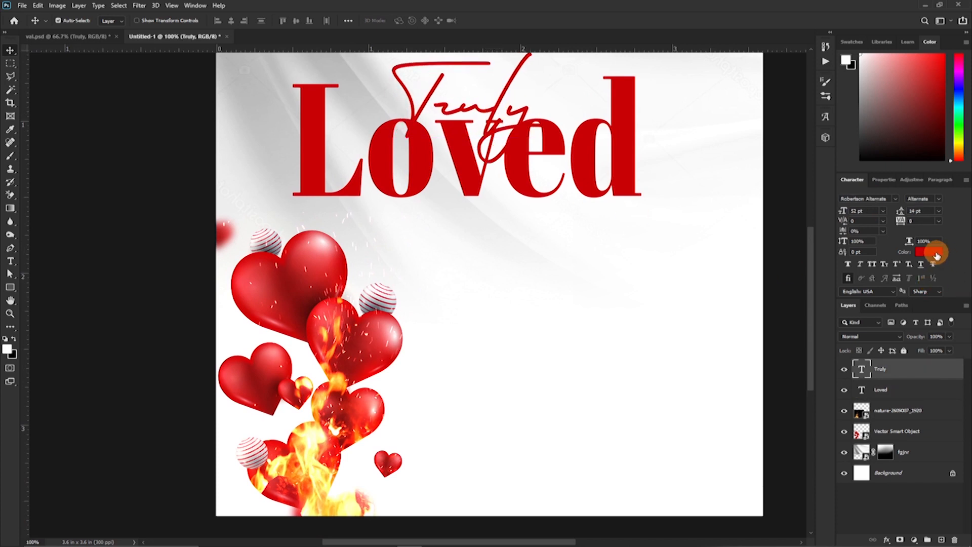
- Recolor the word 'Truly' to a bright orange around #ff6600
{"action": "left_click", "coordinate": [938, 251]}
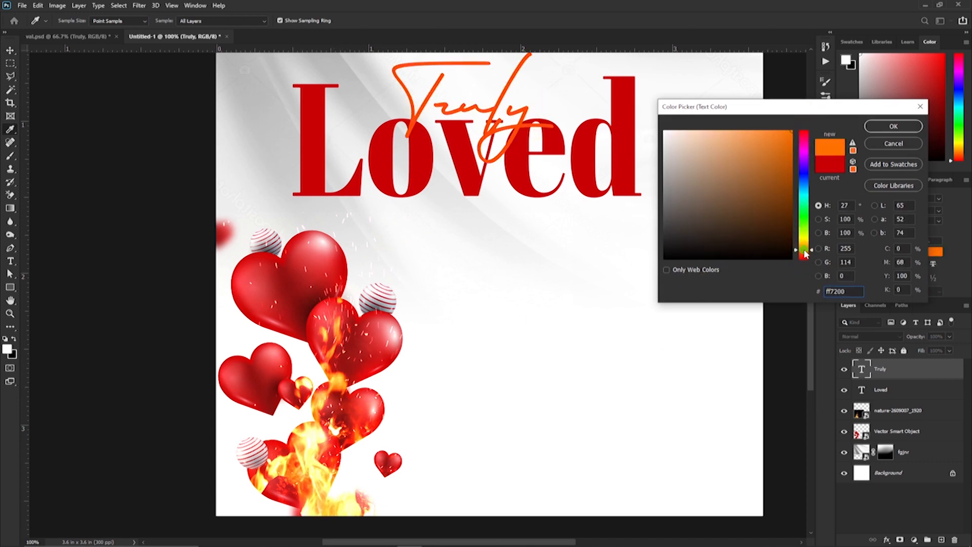
{"action": "left_click", "coordinate": [772, 251]}
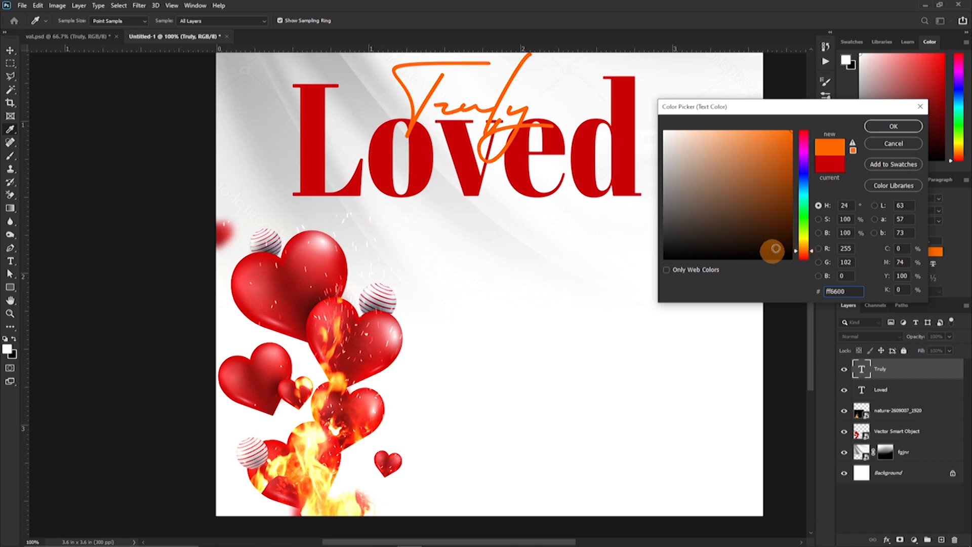
{"action": "left_click", "coordinate": [892, 126]}
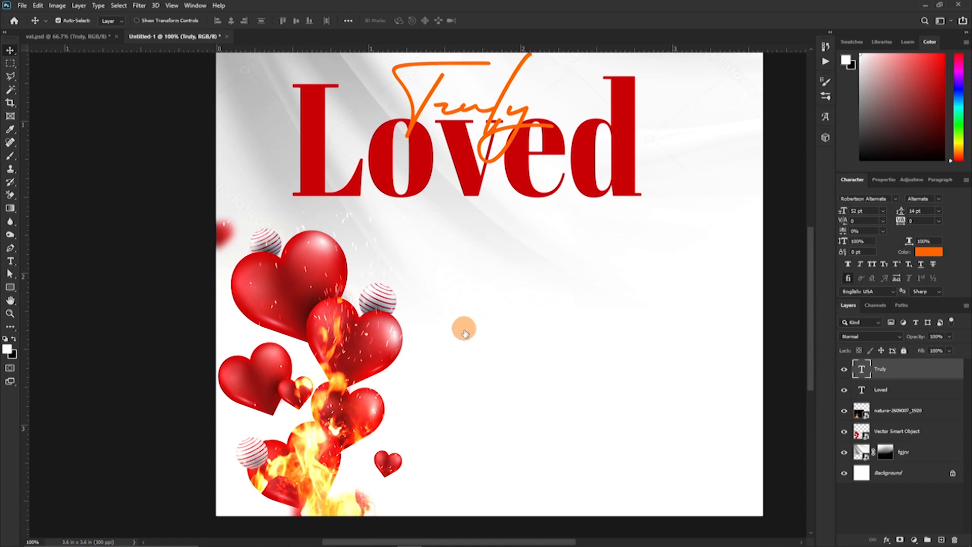
- Add a drop shadow to 'Truly' with 4 px distance and about 26% opacity
{"action": "double_click", "coordinate": [881, 390]}
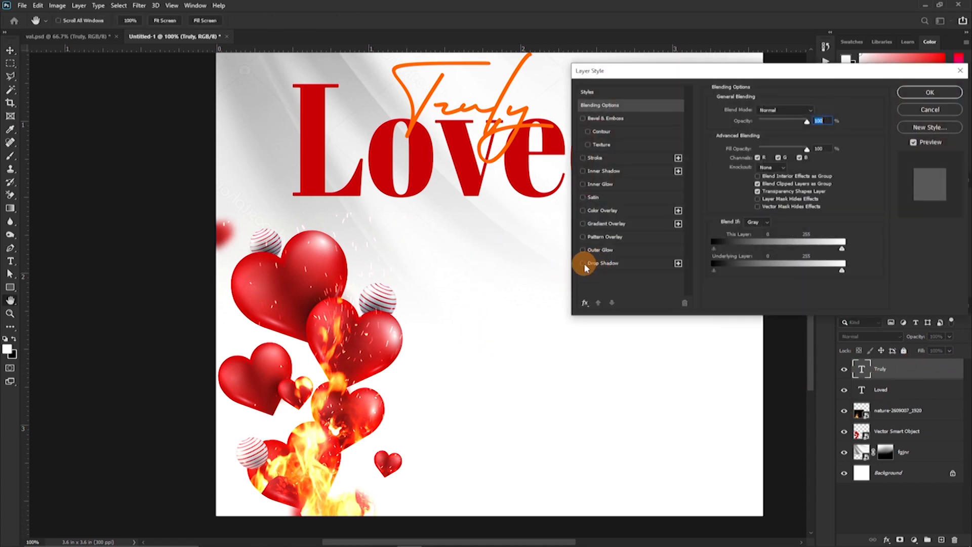
{"action": "left_click", "coordinate": [582, 263]}
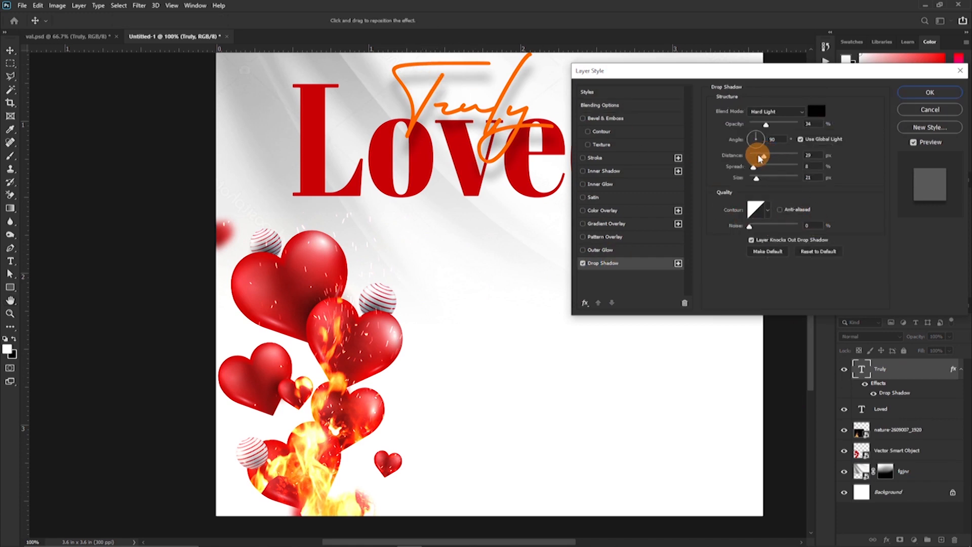
{"action": "left_click_drag", "start_coordinate": [757, 155], "coordinate": [752, 155]}
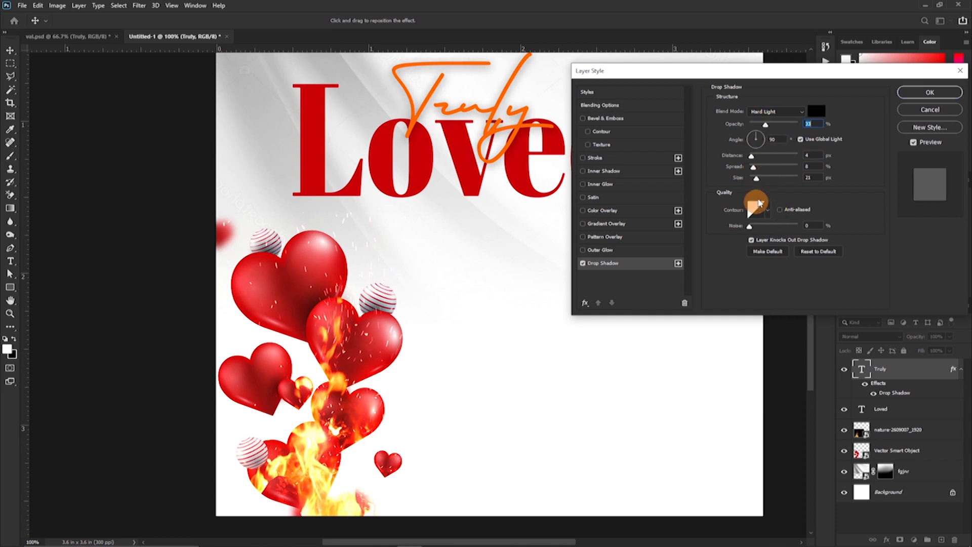
{"action": "left_click_drag", "start_coordinate": [774, 177], "coordinate": [754, 177]}
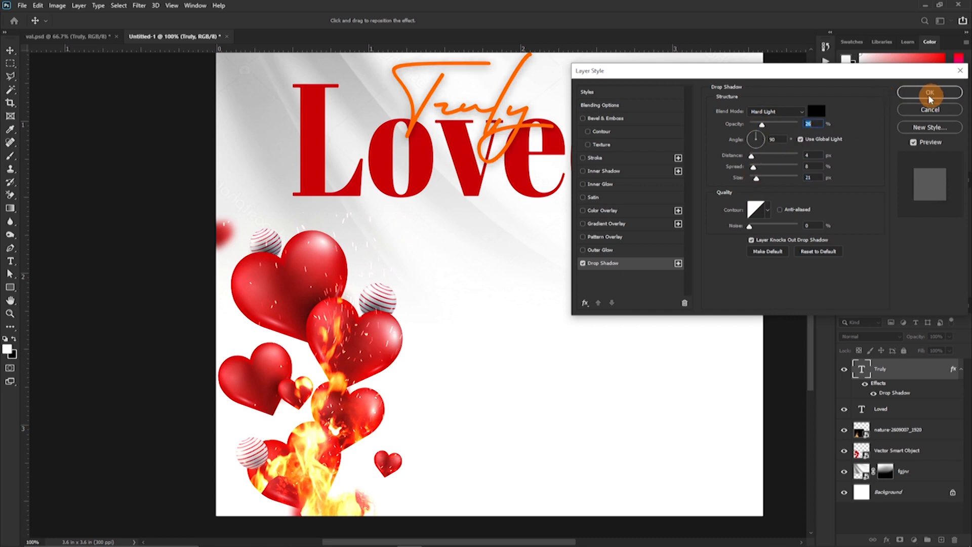
{"action": "left_click", "coordinate": [930, 92]}
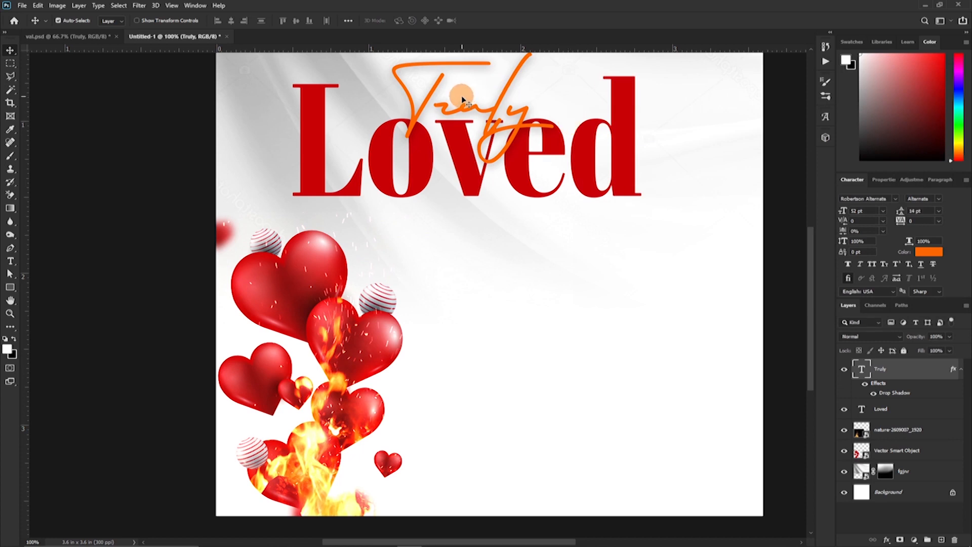
{"action": "mouse_move", "coordinate": [517, 130]}
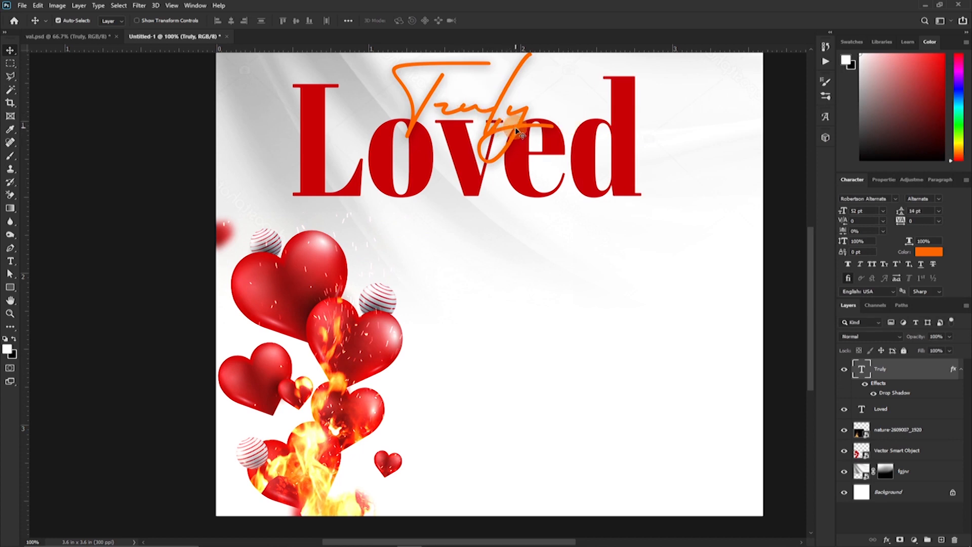
- Nudge 'Truly' into place and type 'Sweet & burnt' below Loved
{"action": "left_click_drag", "start_coordinate": [514, 130], "coordinate": [503, 127]}
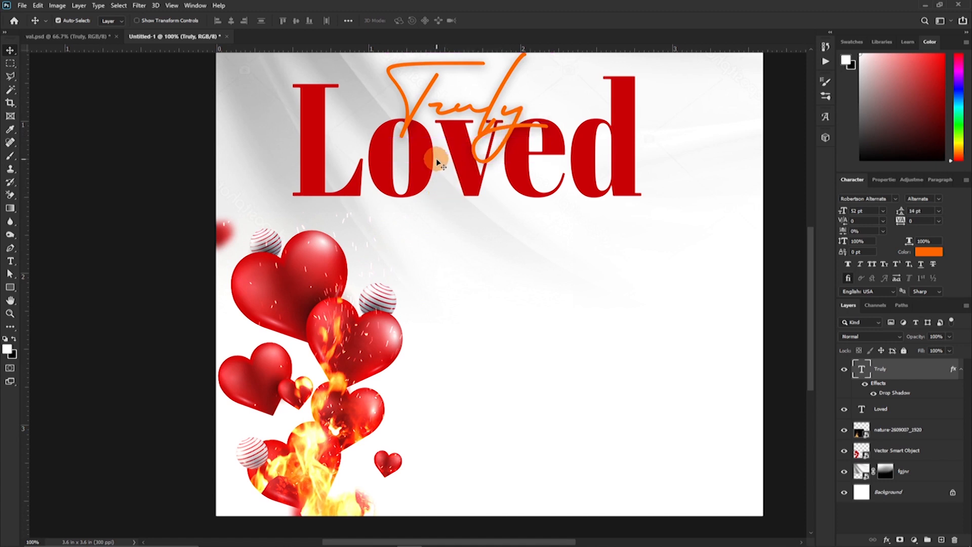
{"action": "left_click", "coordinate": [10, 261]}
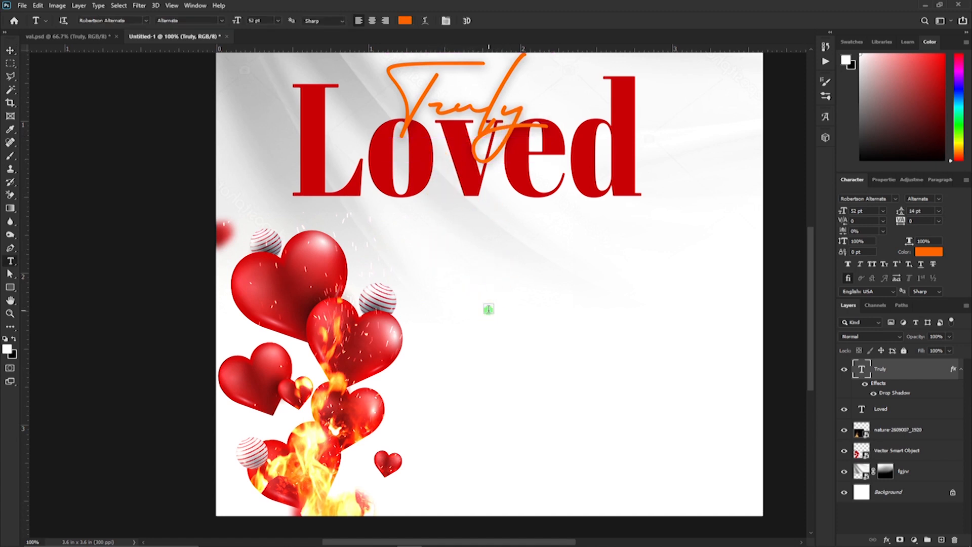
{"action": "left_click", "coordinate": [488, 309]}
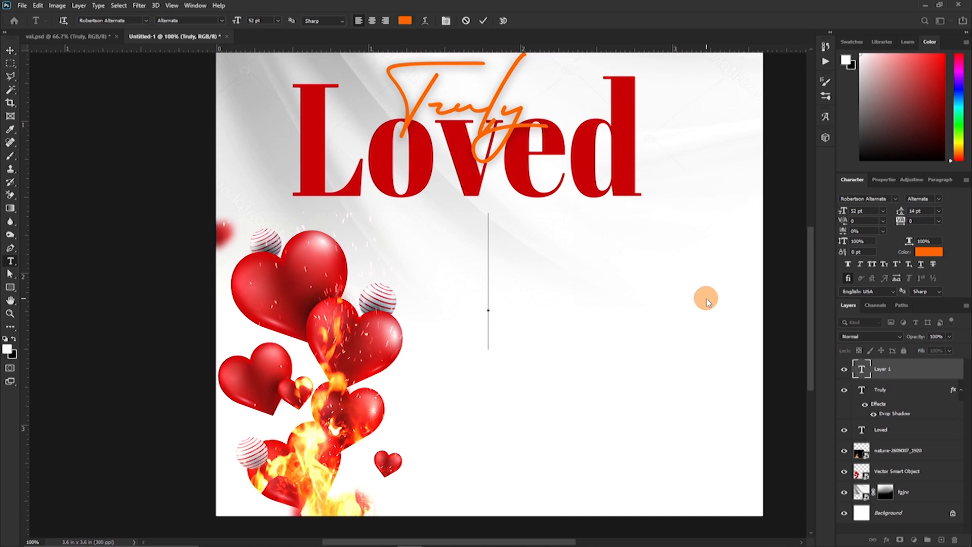
{"action": "type", "text": "swey"}
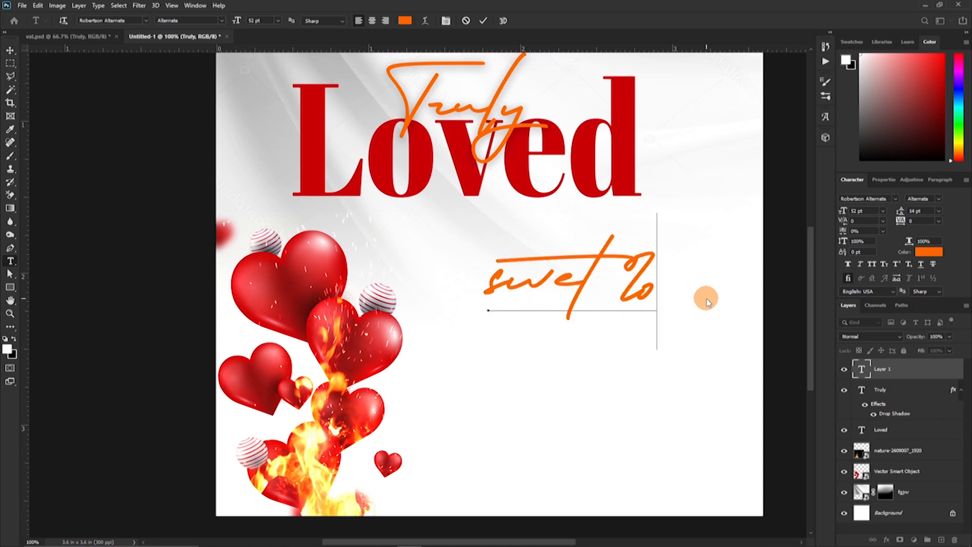
{"action": "type", "text": "& bu"}
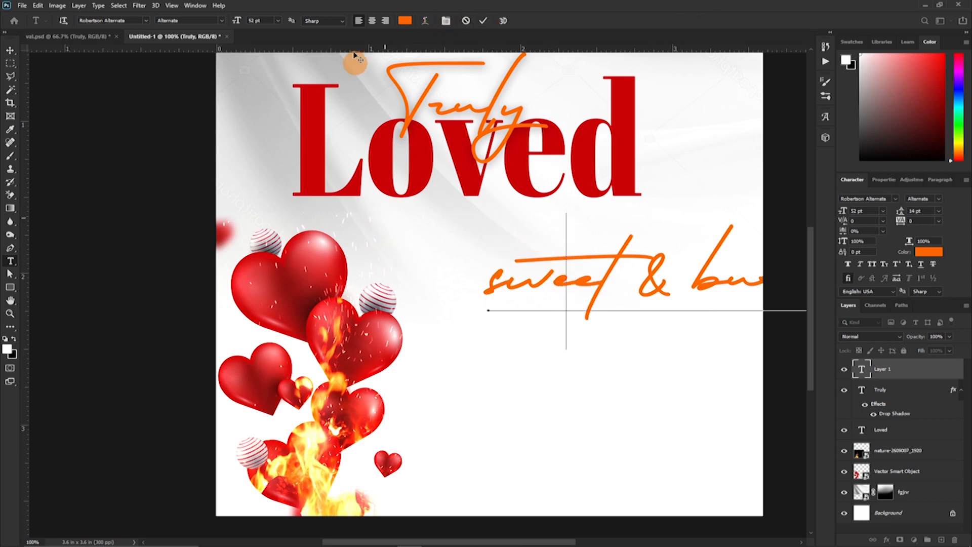
{"action": "left_click", "coordinate": [483, 20]}
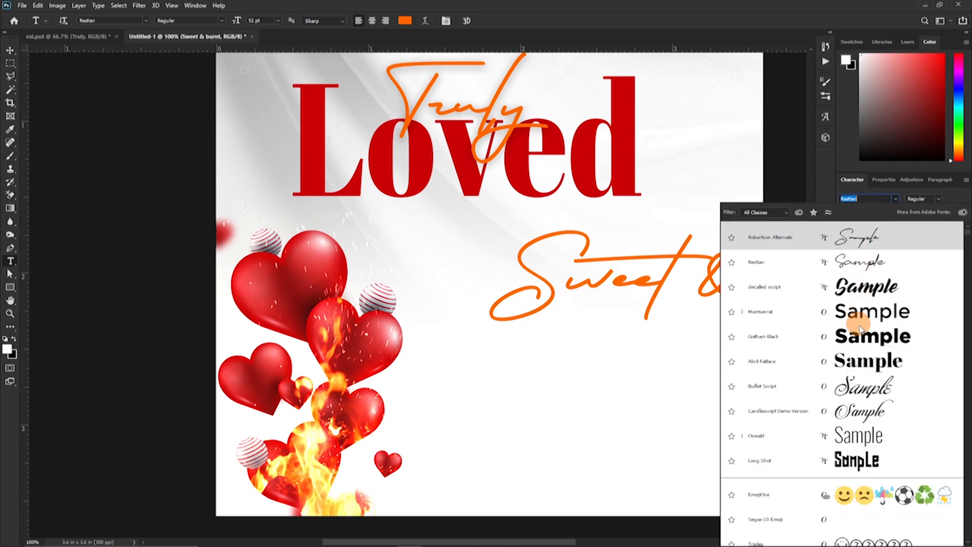
- Set 'Sweet & burnt' to bold Abril Fatface, shrink it and place it under Loved
{"action": "left_click", "coordinate": [760, 361]}
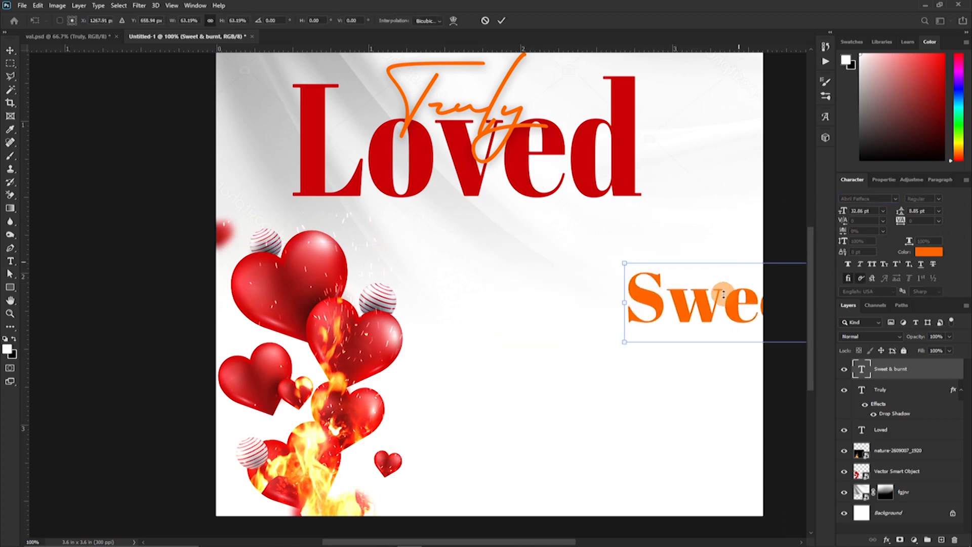
{"action": "left_click_drag", "start_coordinate": [716, 304], "coordinate": [524, 223]}
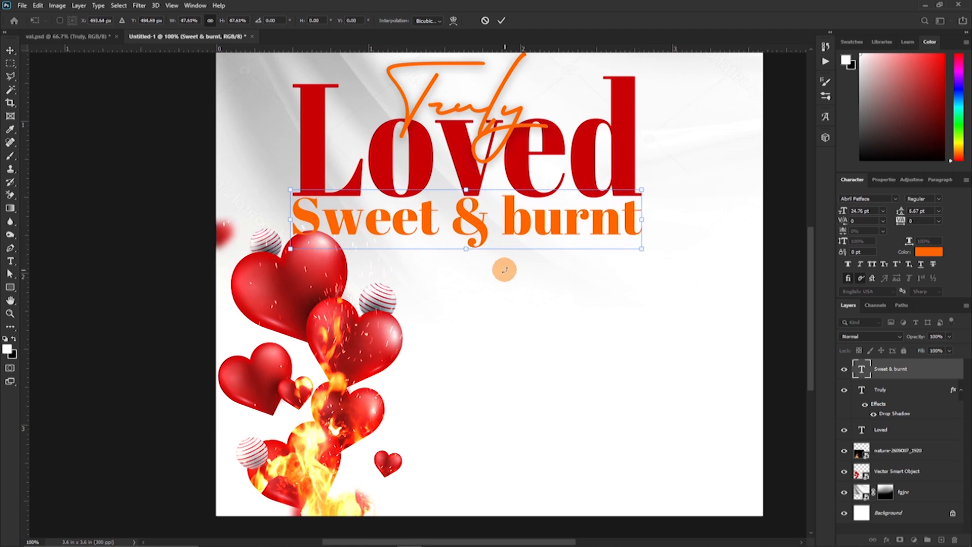
{"action": "left_click_drag", "start_coordinate": [463, 249], "coordinate": [464, 242]}
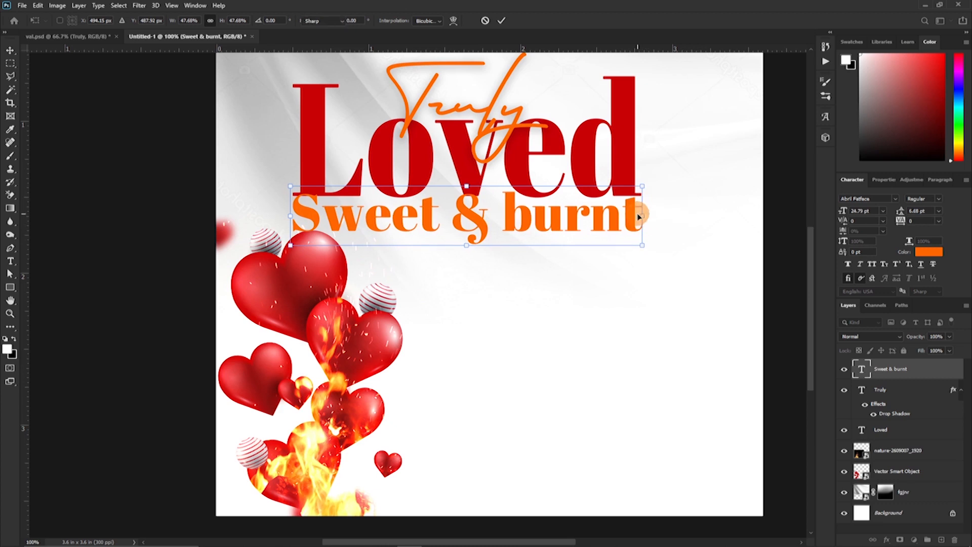
{"action": "left_click", "coordinate": [11, 260]}
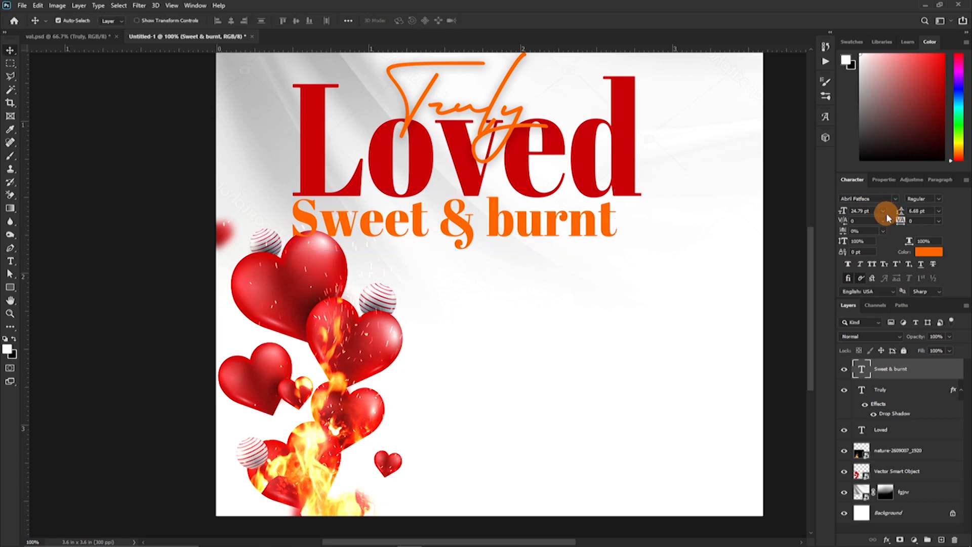
- Resize 'Sweet & burnt' and stretch it to match the width of Loved
{"action": "left_click", "coordinate": [883, 211]}
{"action": "type", "text": "18"}
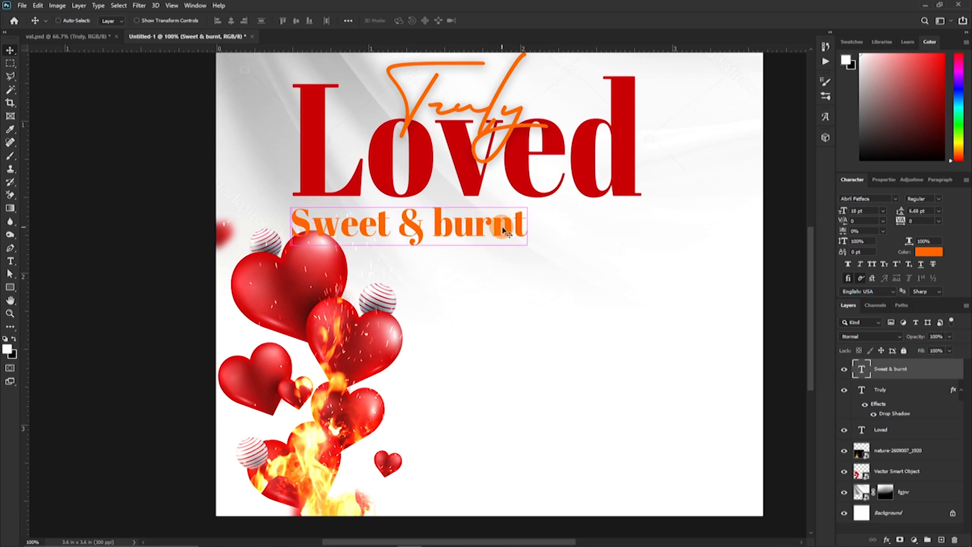
{"action": "left_click_drag", "start_coordinate": [525, 227], "coordinate": [638, 226]}
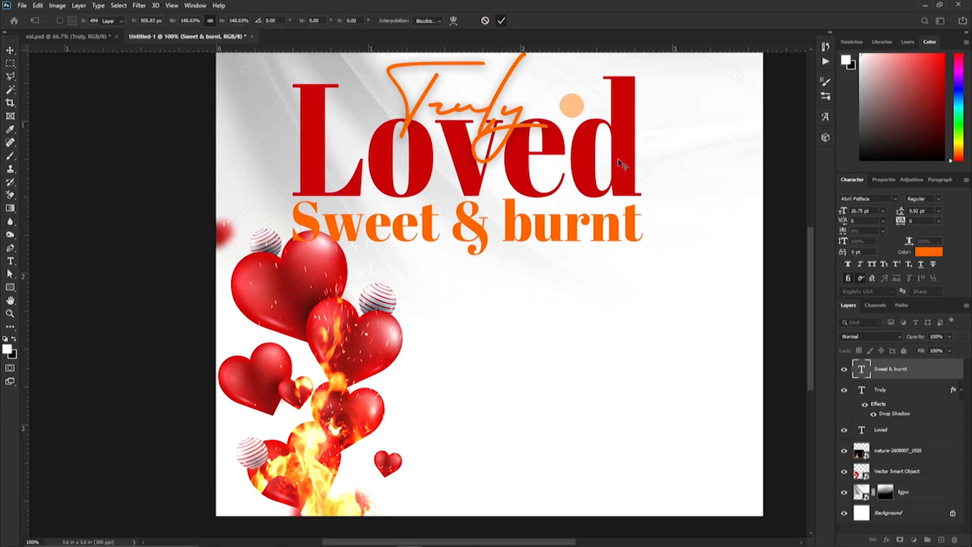
{"action": "left_click", "coordinate": [928, 251]}
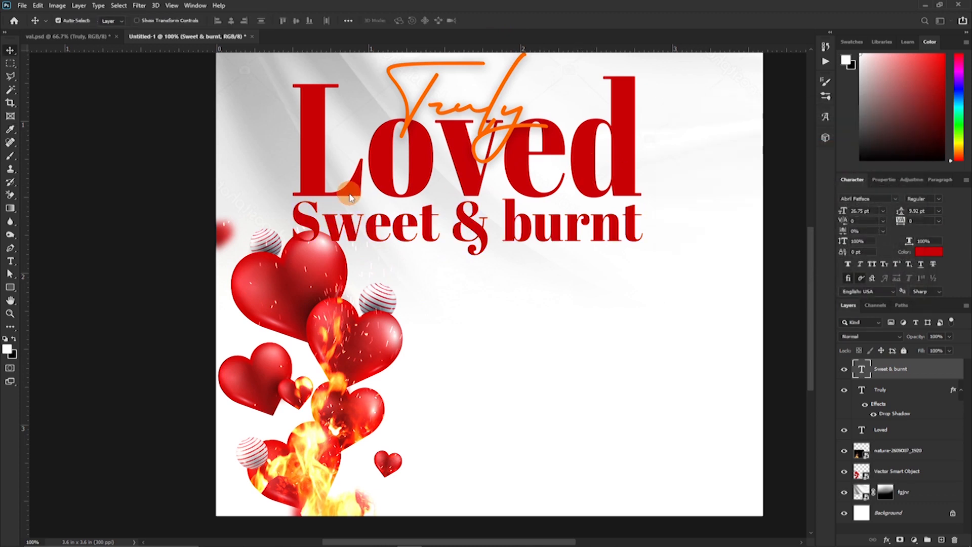
{"action": "left_click", "coordinate": [880, 429]}
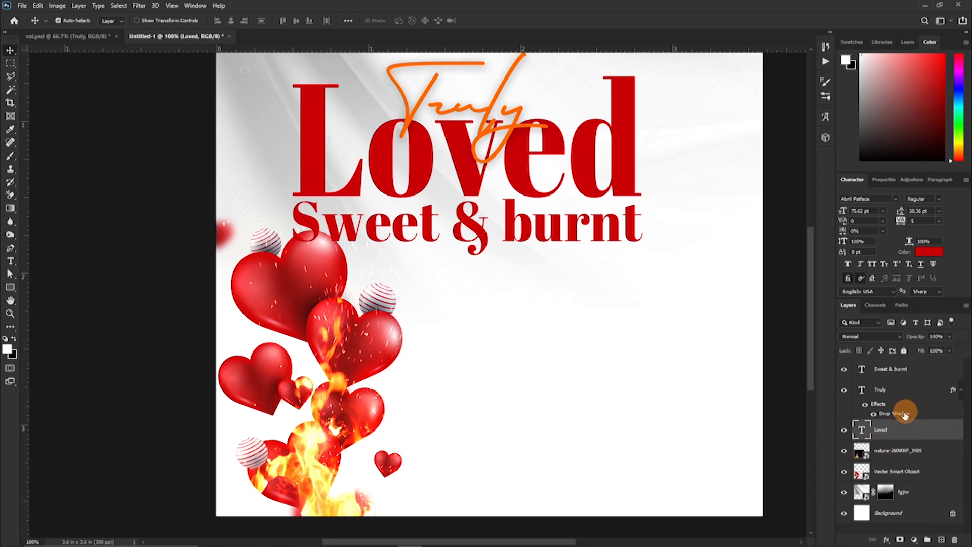
- Add a red Gradient Overlay effect to the 'Loved' layer
{"action": "double_click", "coordinate": [895, 414]}
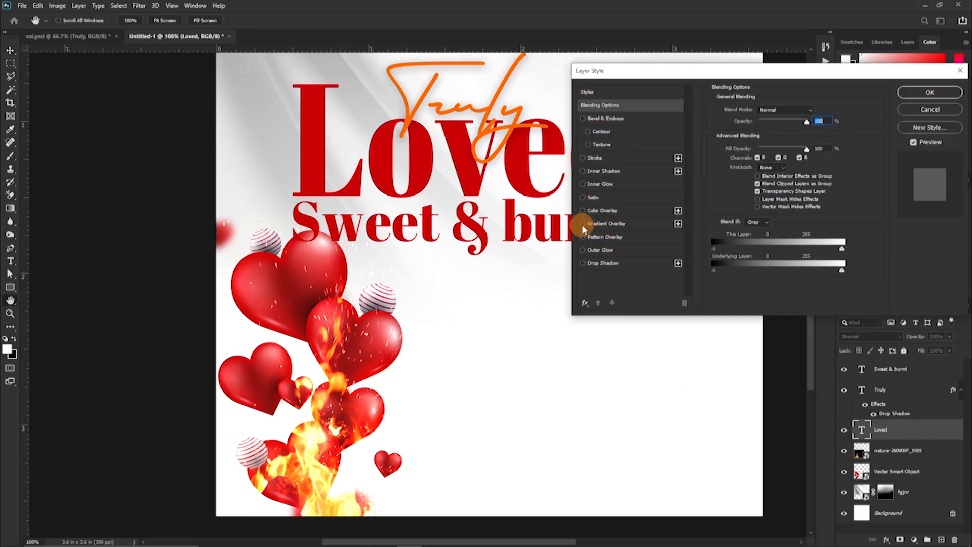
{"action": "left_click", "coordinate": [605, 223]}
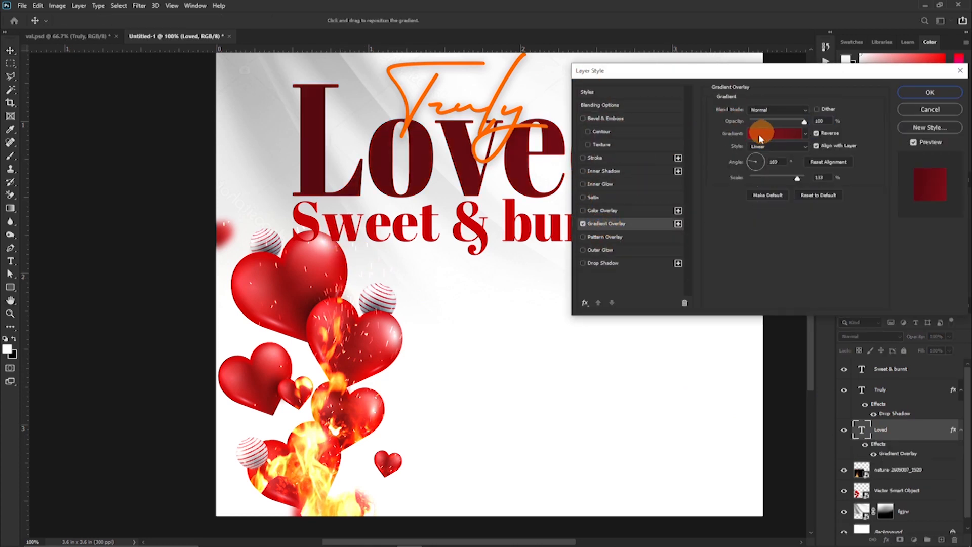
{"action": "left_click", "coordinate": [777, 133]}
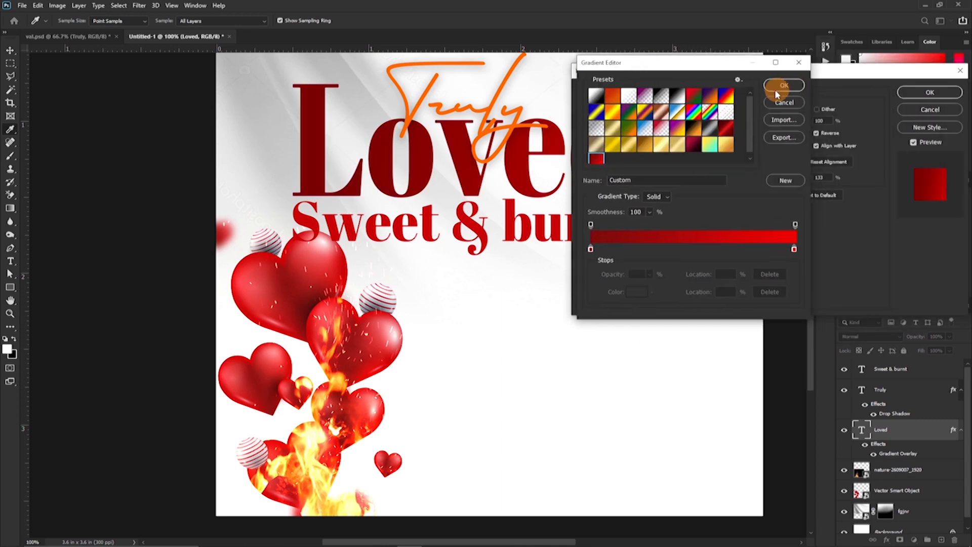
{"action": "left_click", "coordinate": [783, 85]}
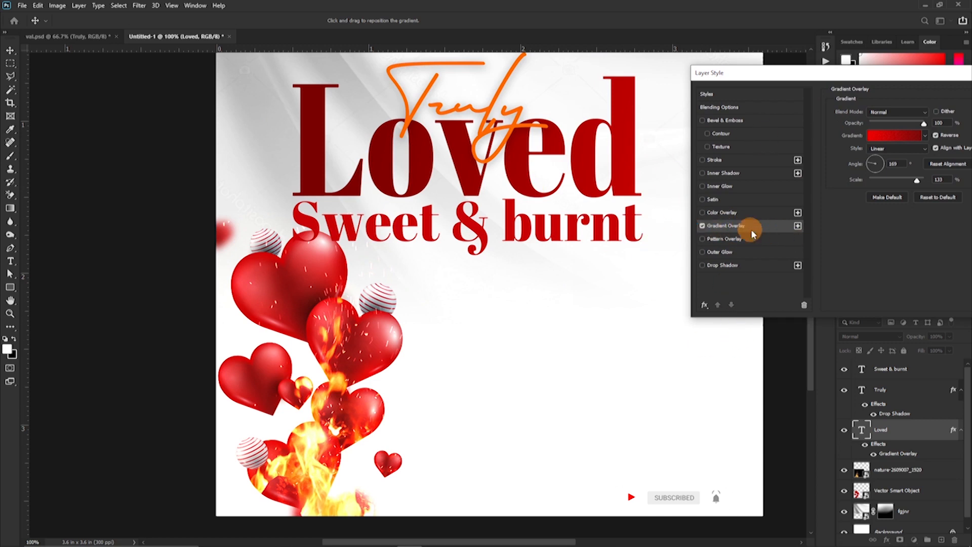
{"action": "mouse_move", "coordinate": [510, 200]}
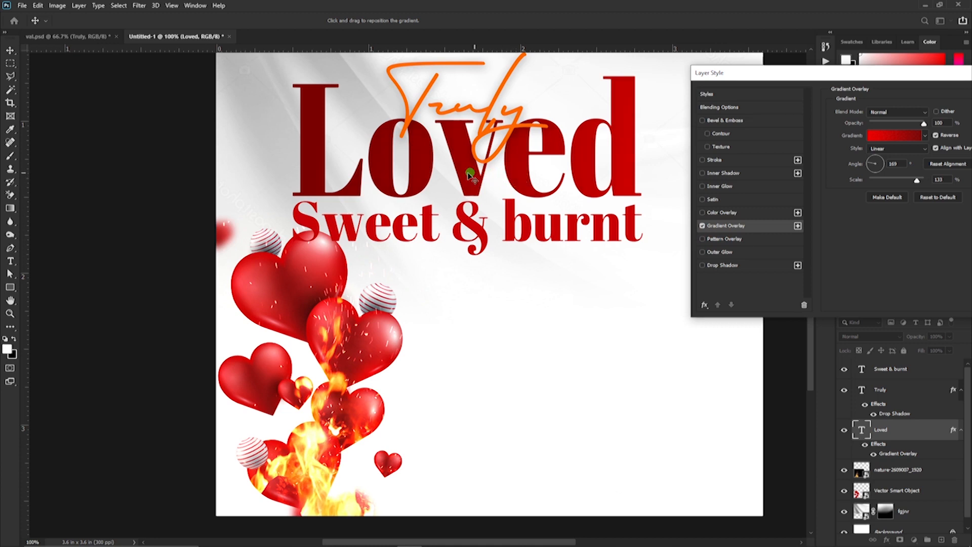
- Adjust the gradient shading across 'Loved' to angle 142 and scale 133
{"action": "left_click_drag", "start_coordinate": [472, 176], "coordinate": [397, 127]}
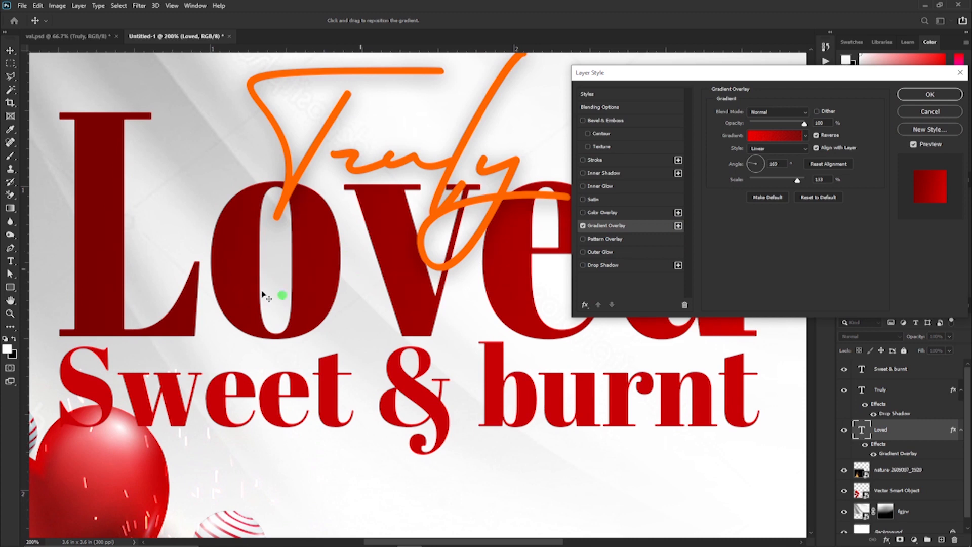
{"action": "left_click_drag", "start_coordinate": [282, 295], "coordinate": [260, 205]}
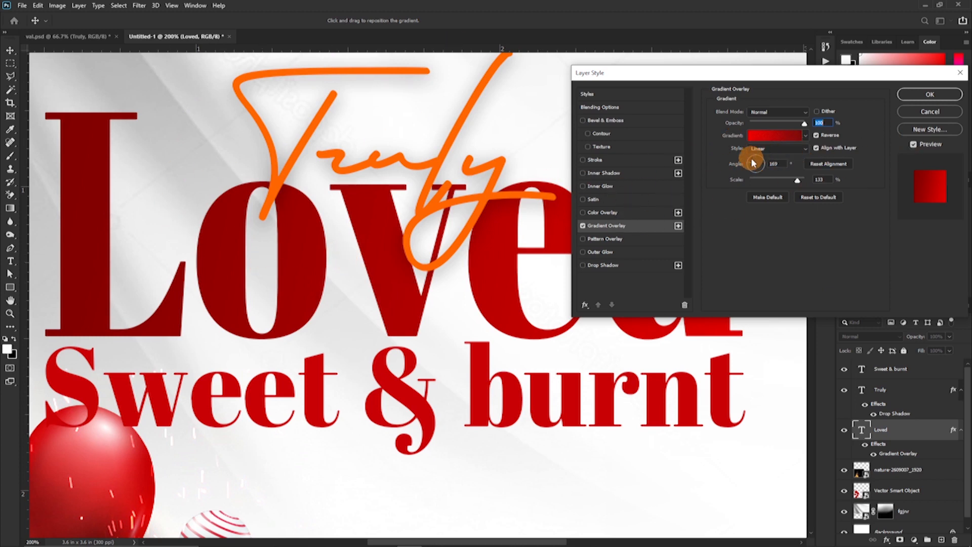
{"action": "left_click_drag", "start_coordinate": [754, 163], "coordinate": [747, 174]}
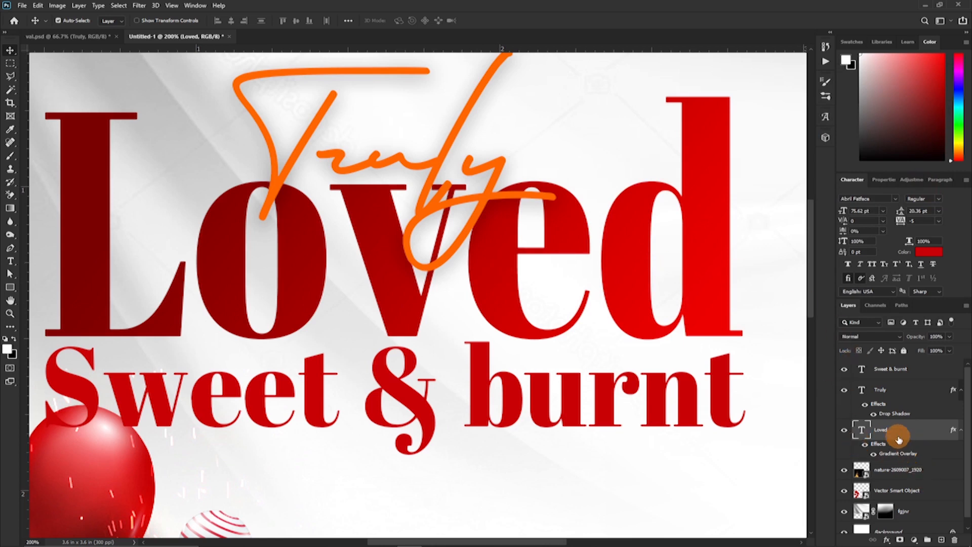
{"action": "double_click", "coordinate": [897, 453]}
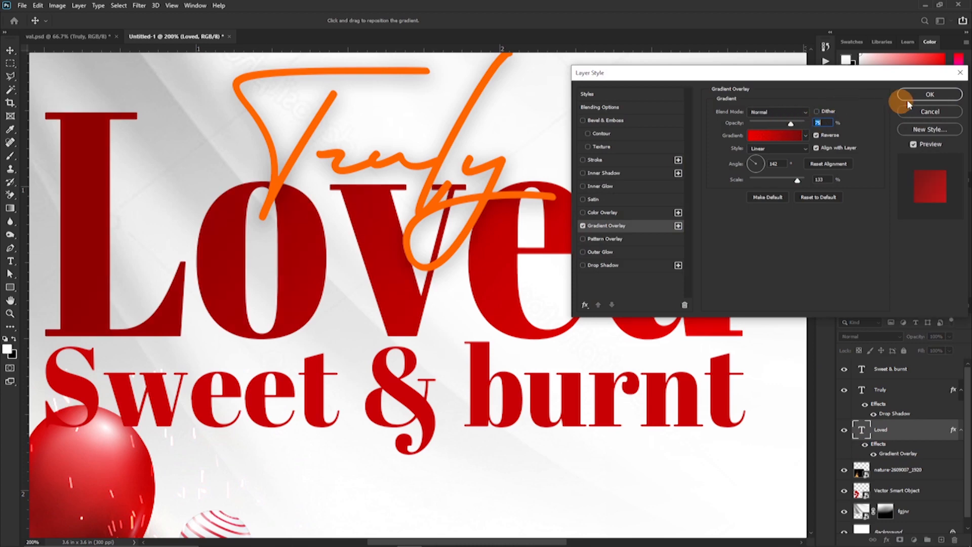
{"action": "left_click", "coordinate": [930, 94]}
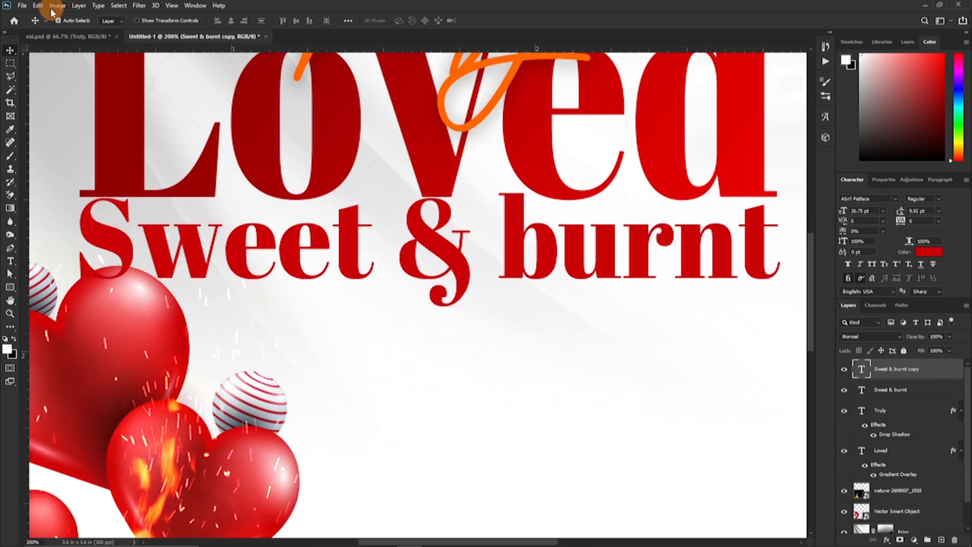
- Flip the Sweet & burnt copy vertically and move it below the original
{"action": "left_click", "coordinate": [38, 5]}
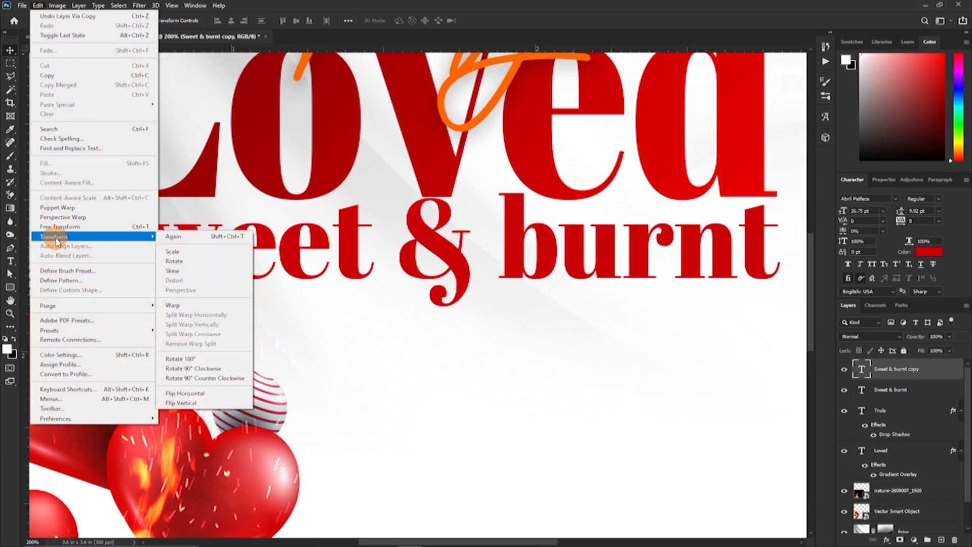
{"action": "left_click", "coordinate": [181, 403]}
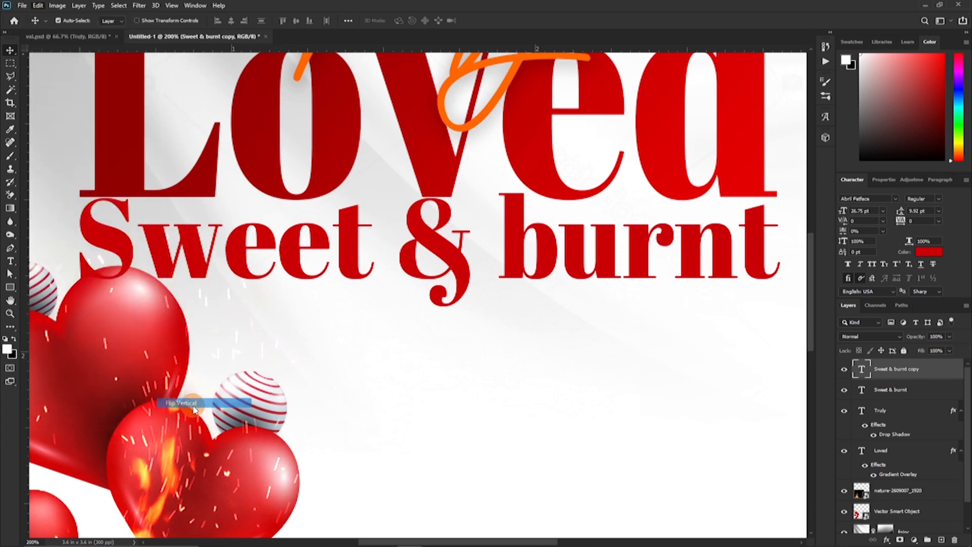
{"action": "left_click", "coordinate": [180, 404]}
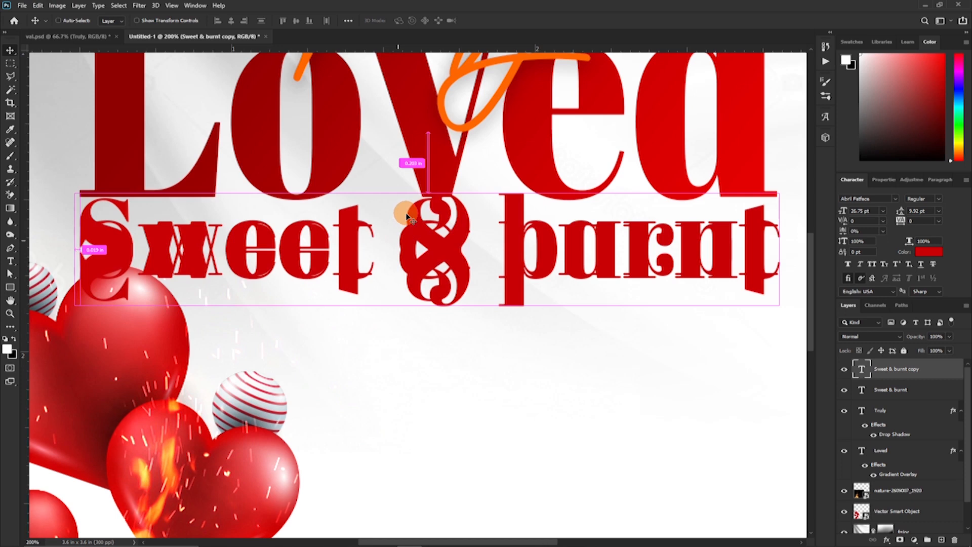
{"action": "left_click_drag", "start_coordinate": [409, 214], "coordinate": [401, 276]}
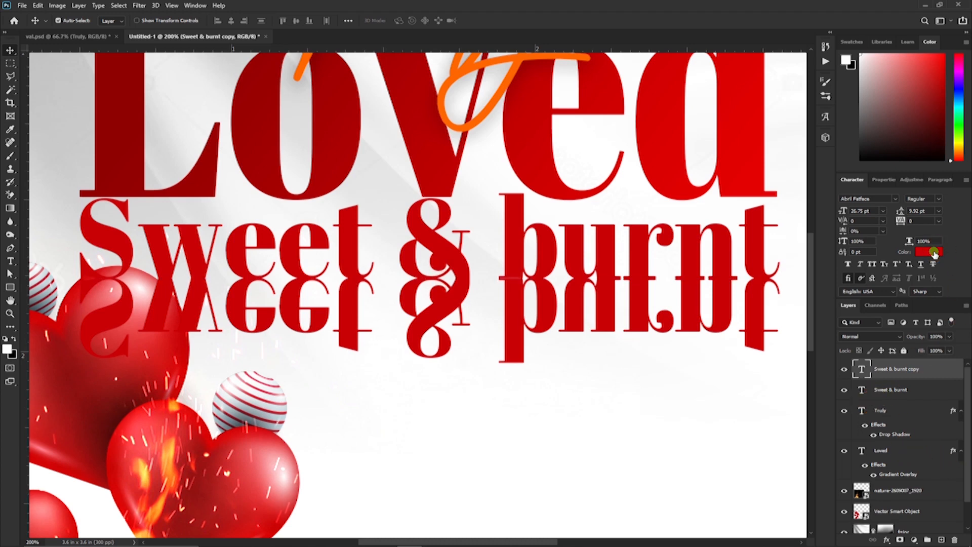
- Give the flipped reflection text a darker red colour
{"action": "left_click", "coordinate": [929, 252]}
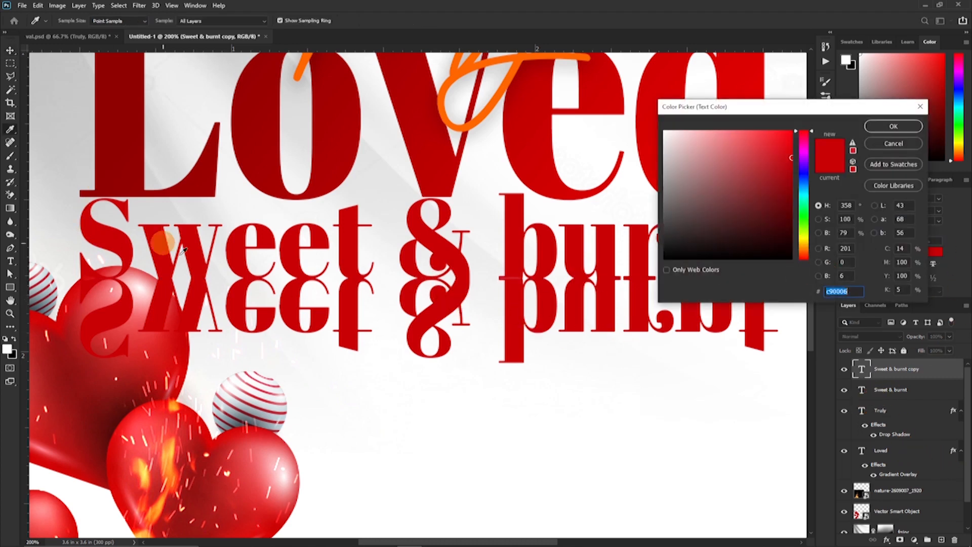
{"action": "left_click", "coordinate": [807, 196]}
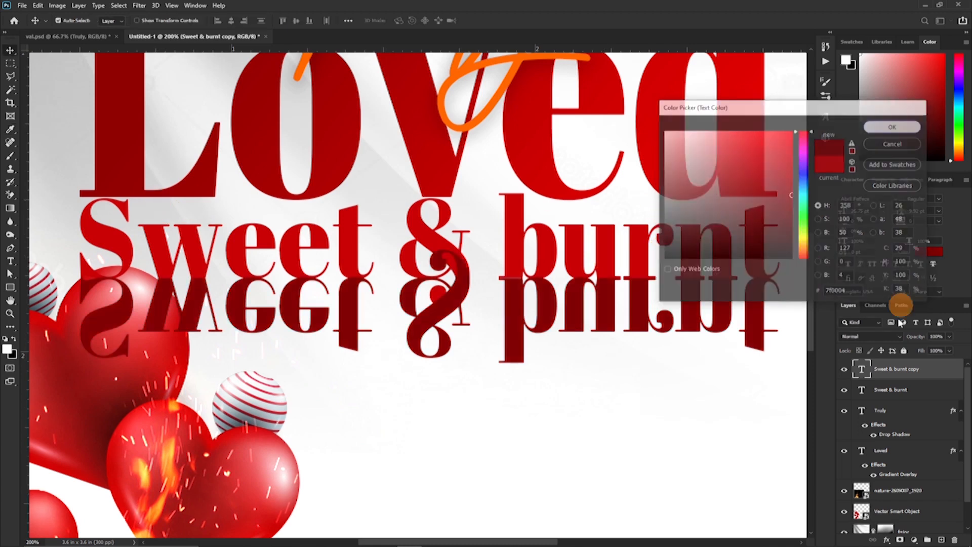
{"action": "left_click", "coordinate": [891, 127]}
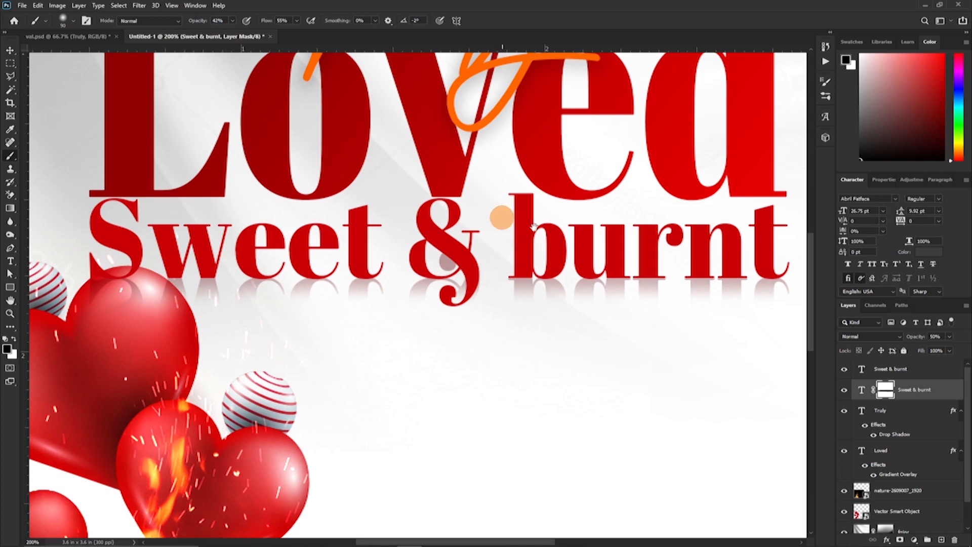
- Scroll down while fading the mirrored Sweet & burnt reflection
{"action": "scroll", "scroll_direction": "down", "scroll_amount": 3}
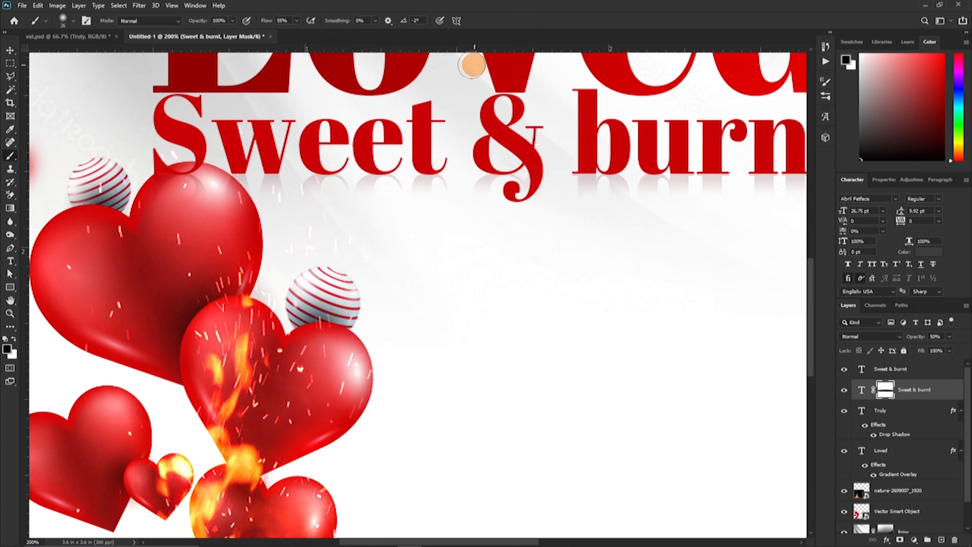
{"action": "mouse_move", "coordinate": [957, 397]}
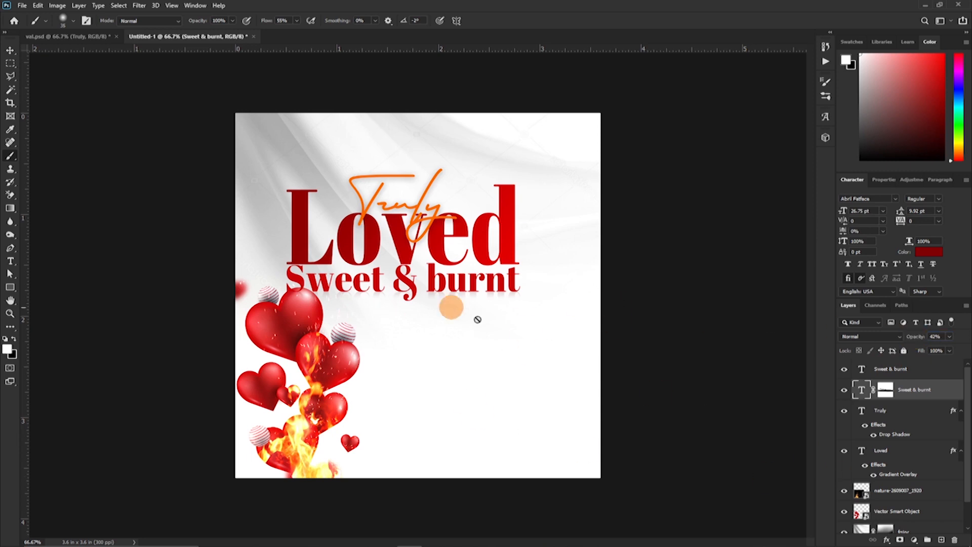
{"action": "mouse_move", "coordinate": [899, 421]}
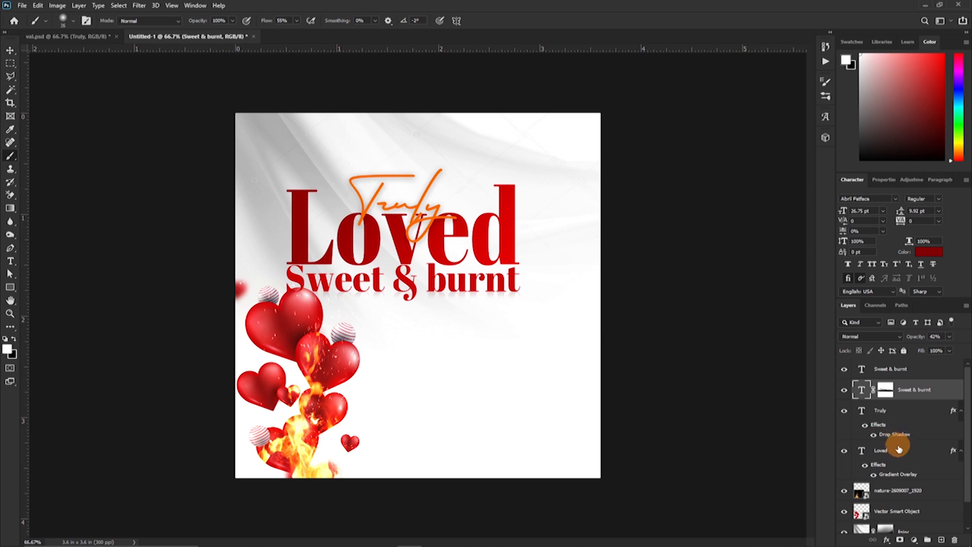
- Add the Loved layer to the selection of title text layers
{"action": "left_click", "coordinate": [911, 389]}
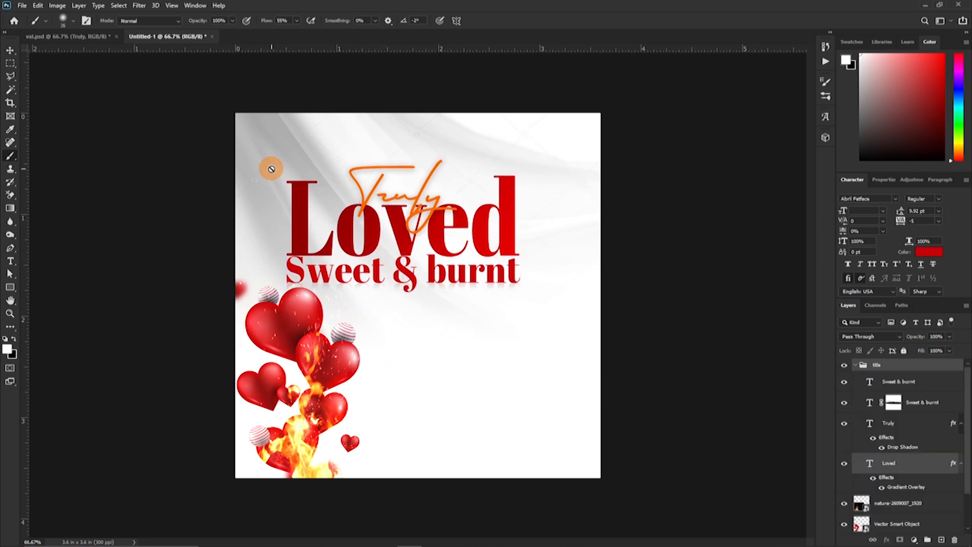
{"action": "mouse_move", "coordinate": [273, 133]}
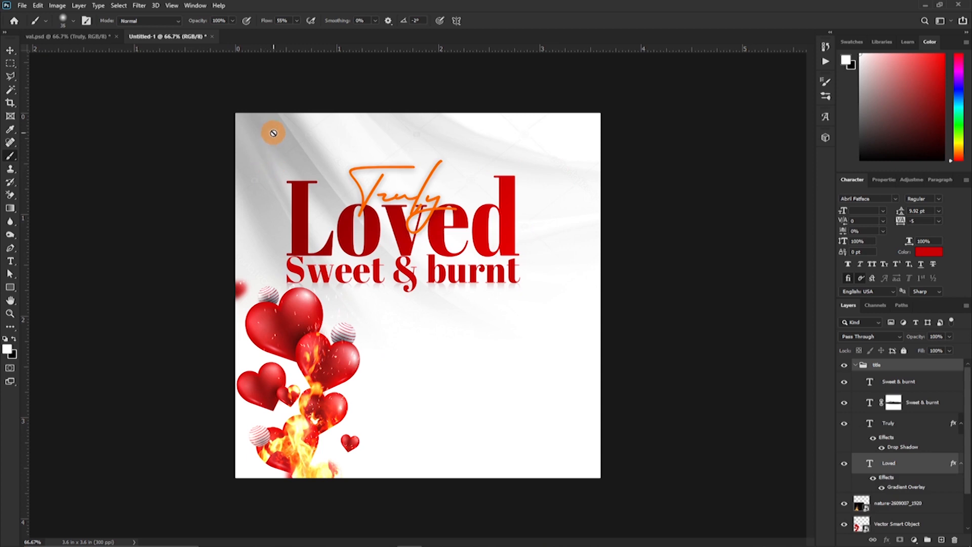
{"action": "mouse_move", "coordinate": [462, 389]}
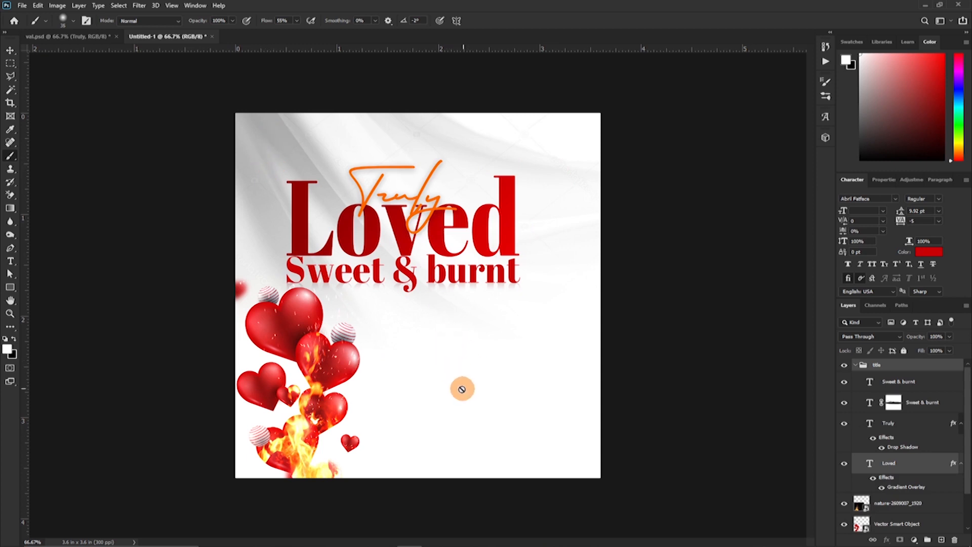
{"action": "mouse_move", "coordinate": [535, 205]}
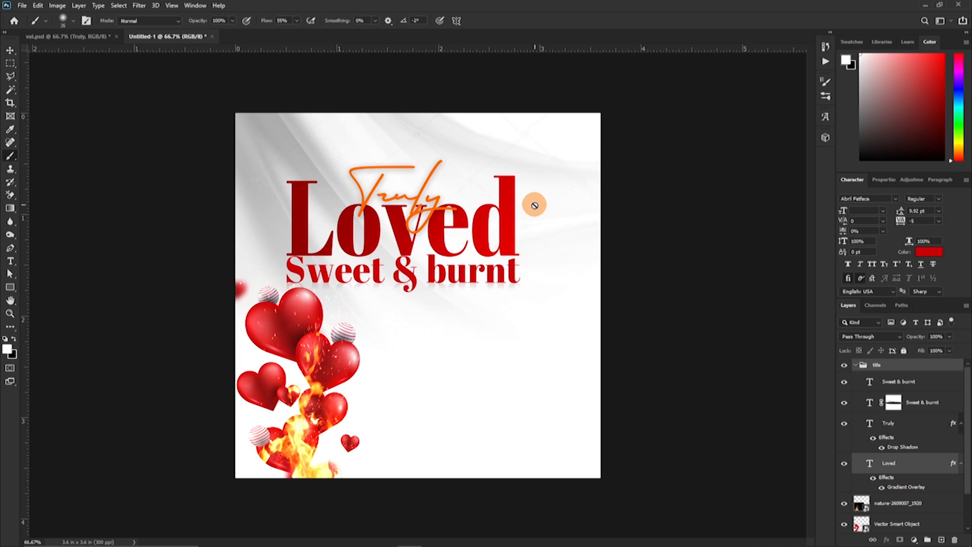
{"action": "mouse_move", "coordinate": [112, 218]}
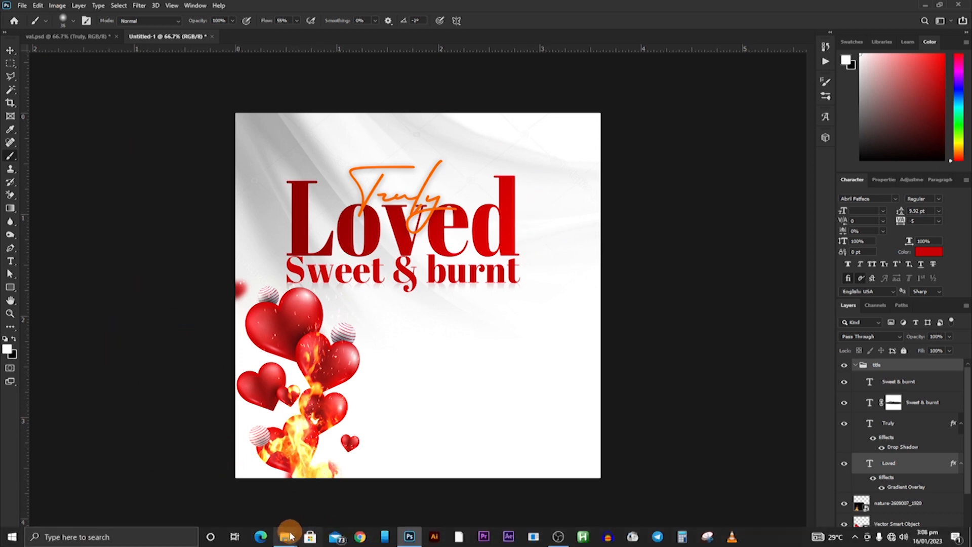
- Place a heart image at the top right and the company logo top-left
{"action": "left_click", "coordinate": [287, 536]}
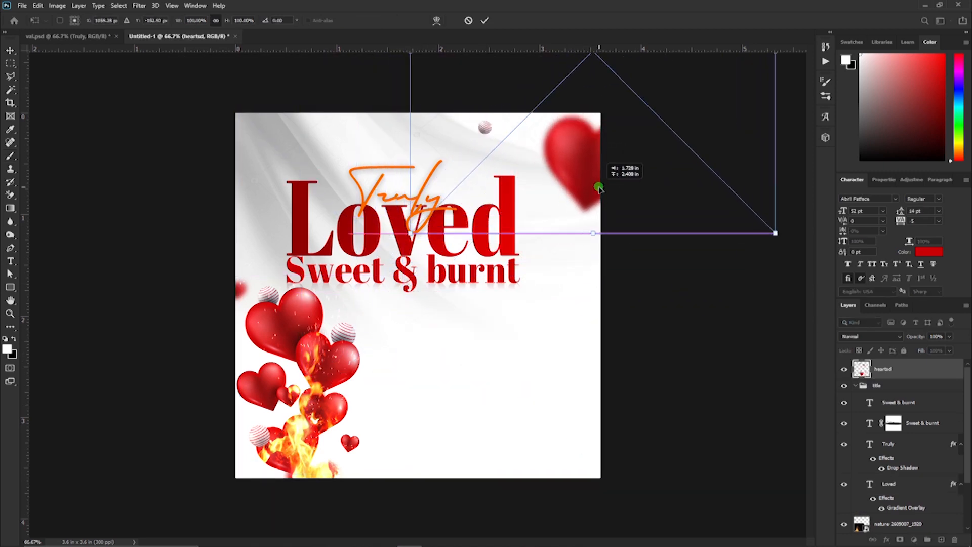
{"action": "left_click_drag", "start_coordinate": [597, 187], "coordinate": [602, 188]}
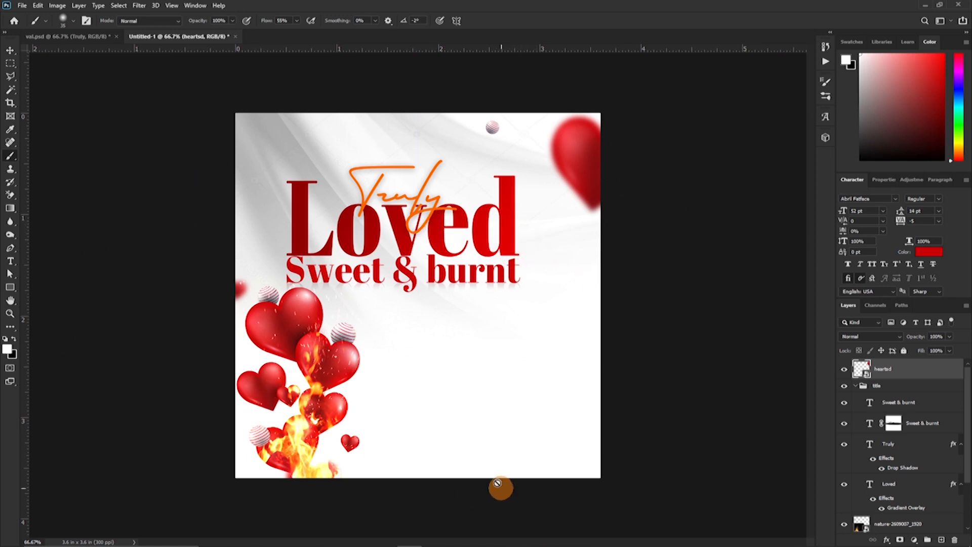
{"action": "mouse_move", "coordinate": [207, 396]}
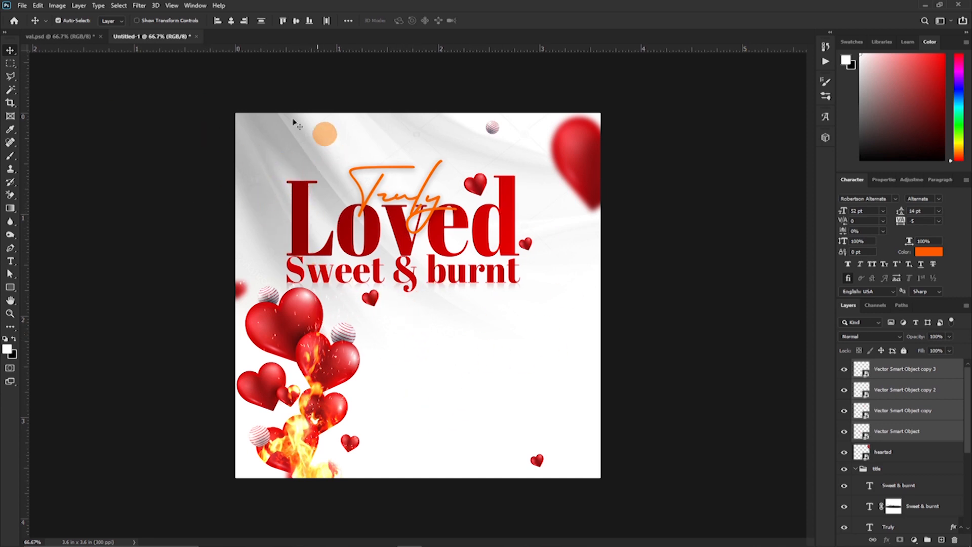
{"action": "left_click_drag", "start_coordinate": [323, 133], "coordinate": [248, 163]}
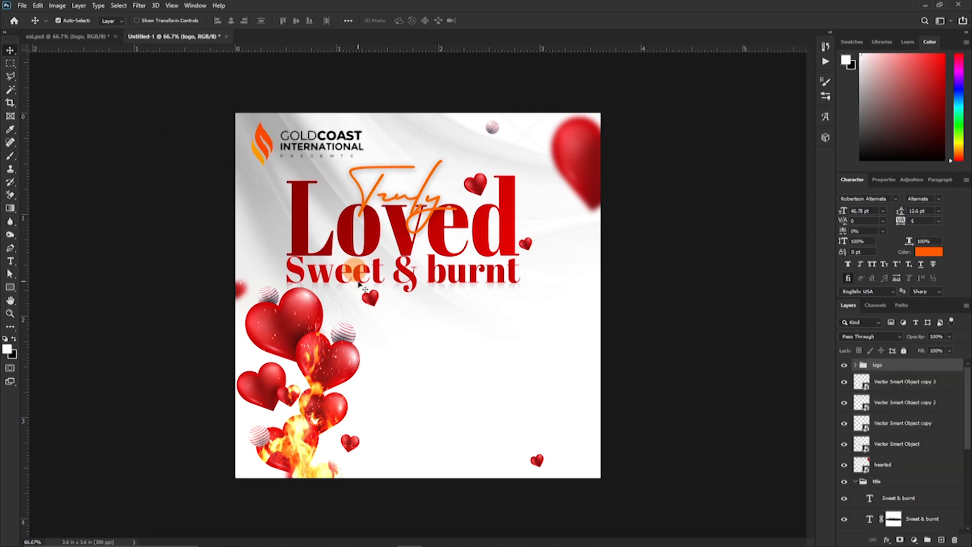
{"action": "mouse_move", "coordinate": [459, 229]}
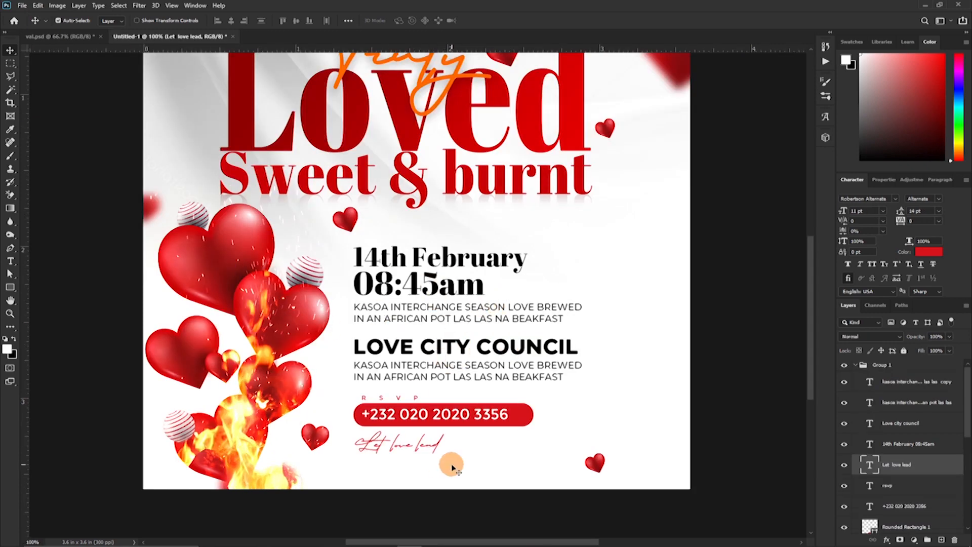
{"action": "scroll", "scroll_direction": "down", "scroll_amount": 3}
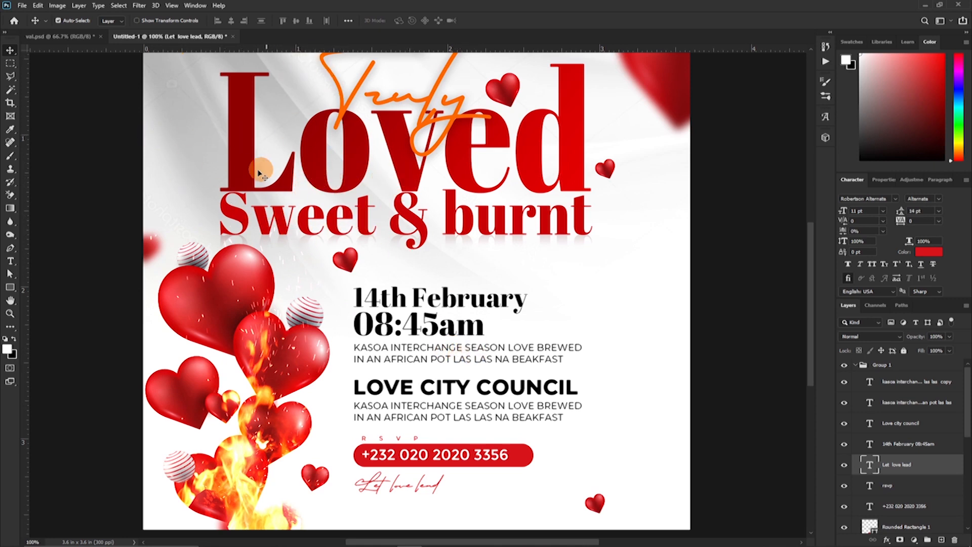
{"action": "mouse_move", "coordinate": [390, 310]}
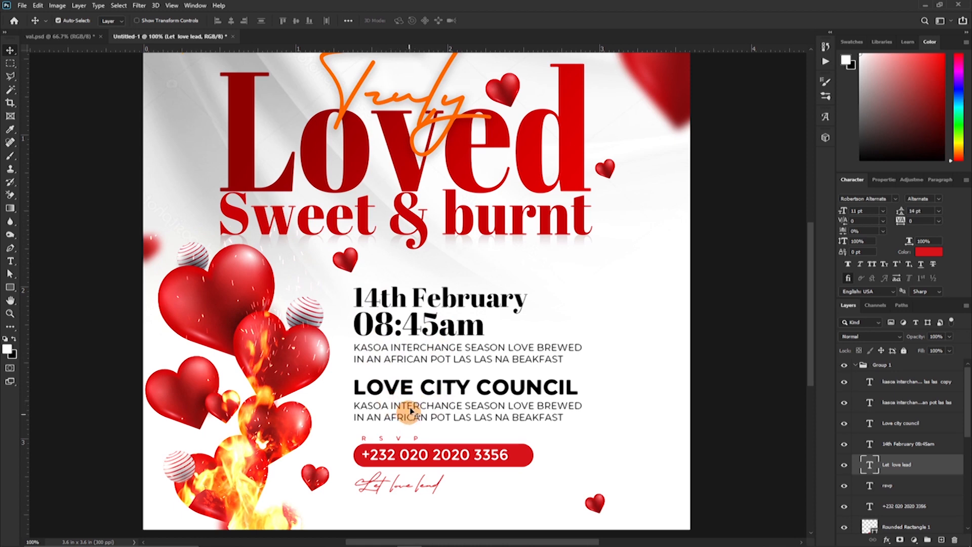
{"action": "mouse_move", "coordinate": [439, 365]}
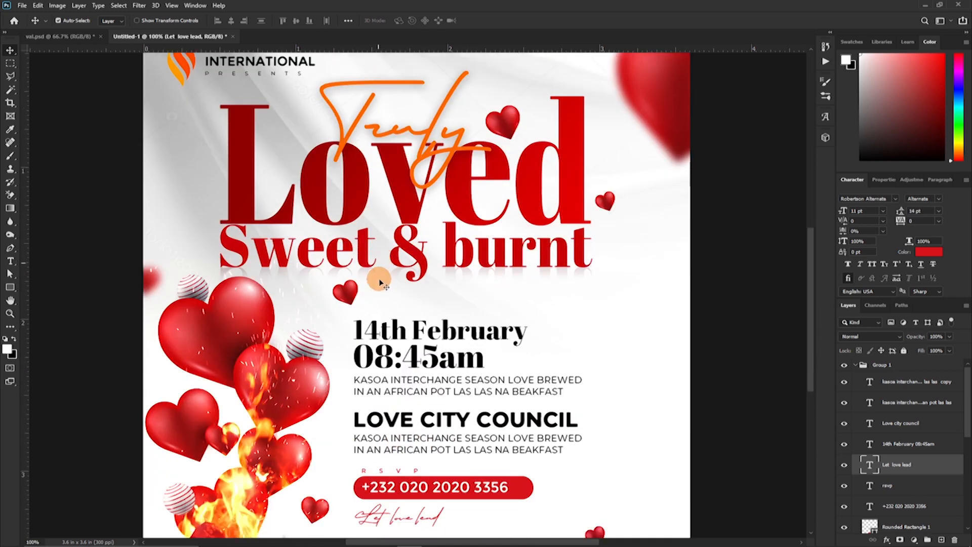
{"action": "scroll", "scroll_direction": "down", "scroll_amount": 3}
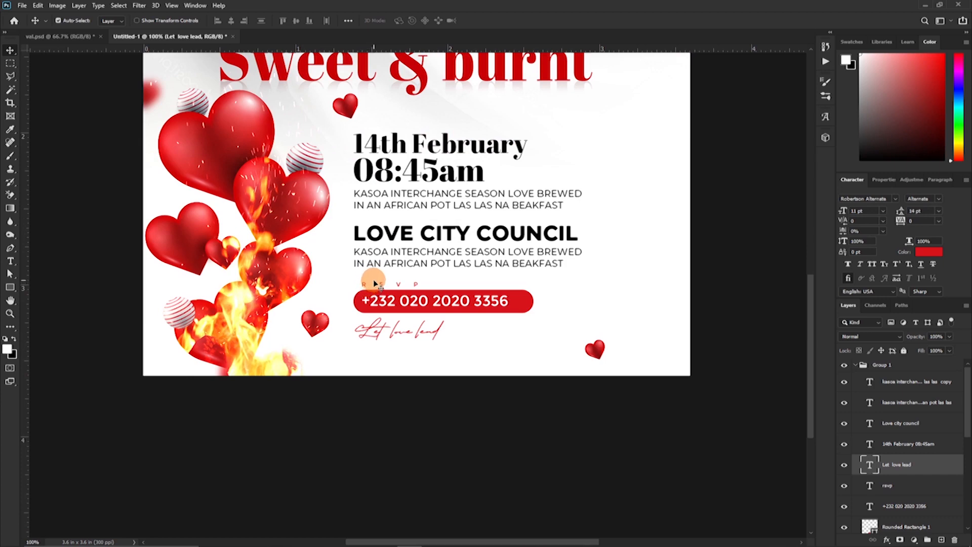
{"action": "scroll", "scroll_direction": "down", "scroll_amount": 3}
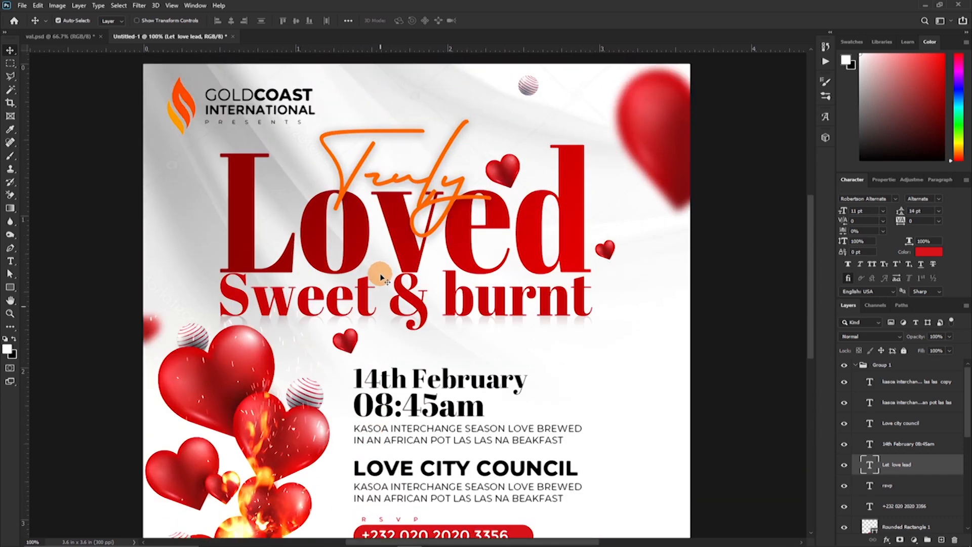
{"action": "scroll", "scroll_direction": "down", "scroll_amount": 3}
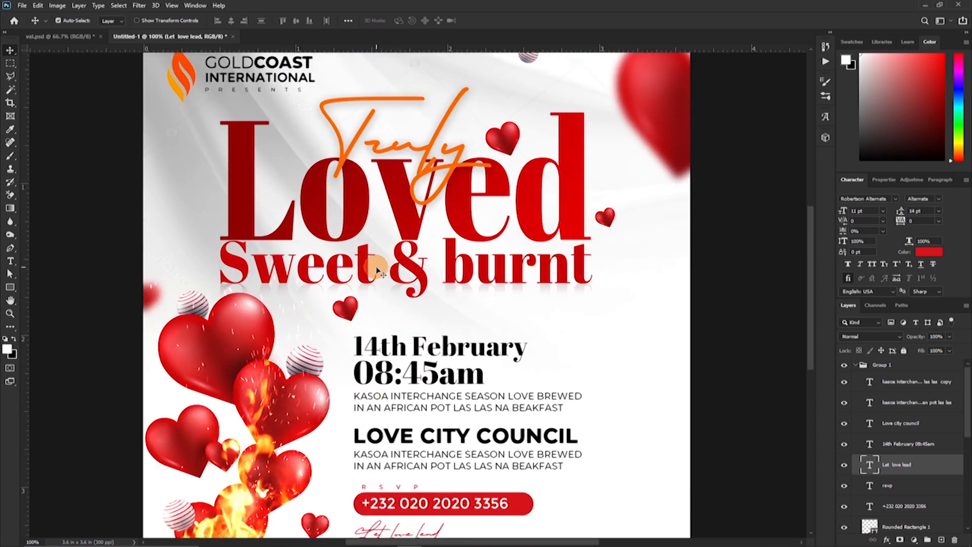